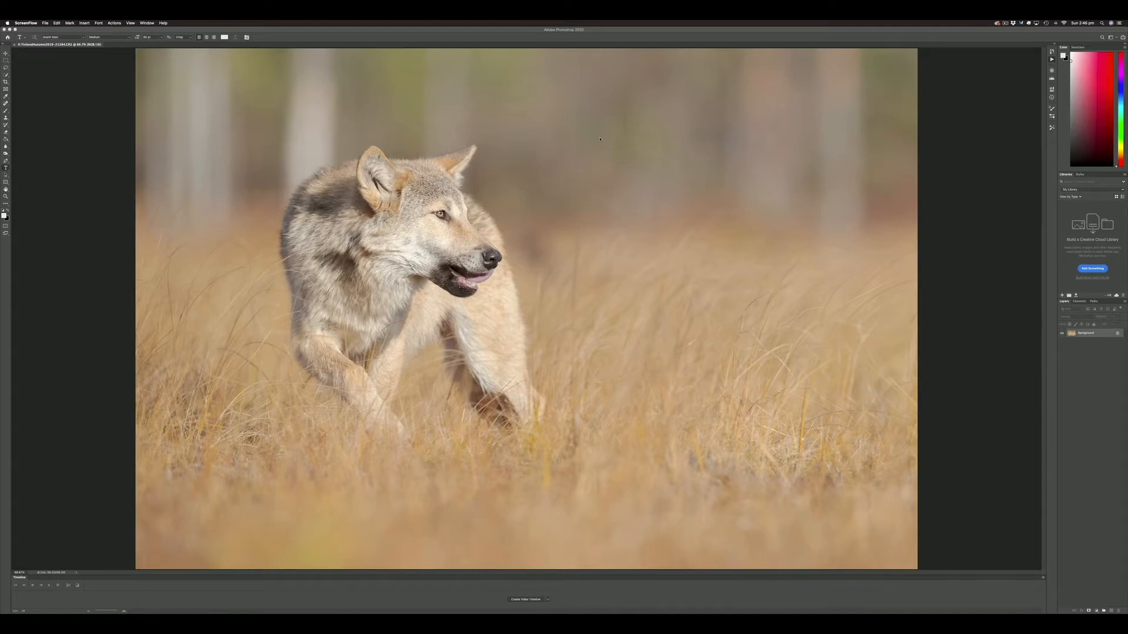
{"action": "mouse_move", "coordinate": [520, 272]}
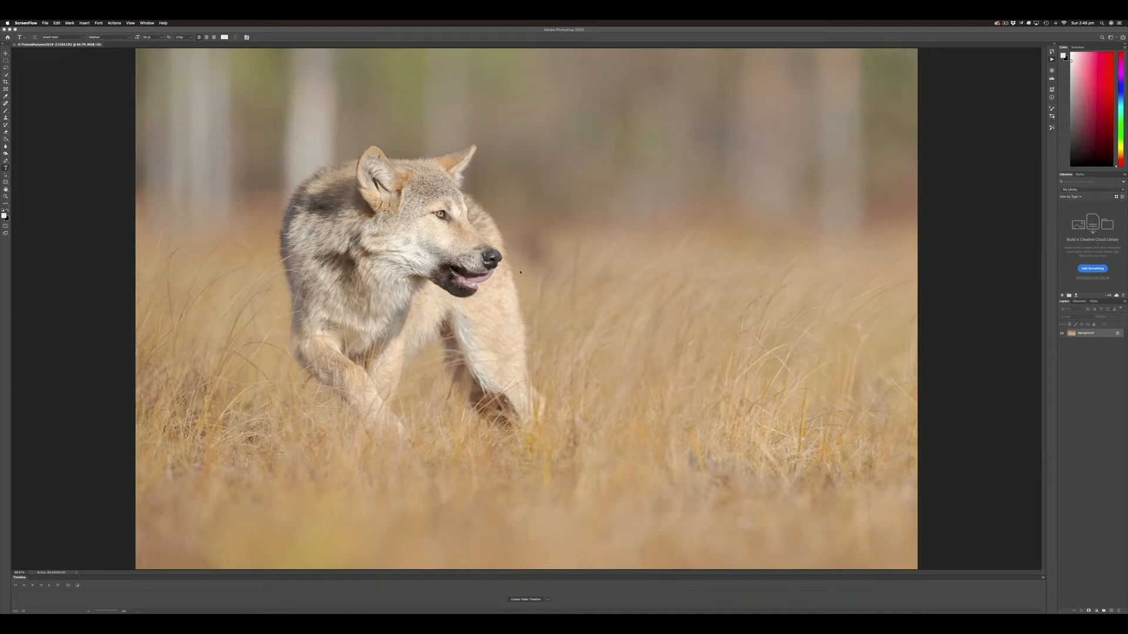
{"action": "mouse_move", "coordinate": [530, 159]}
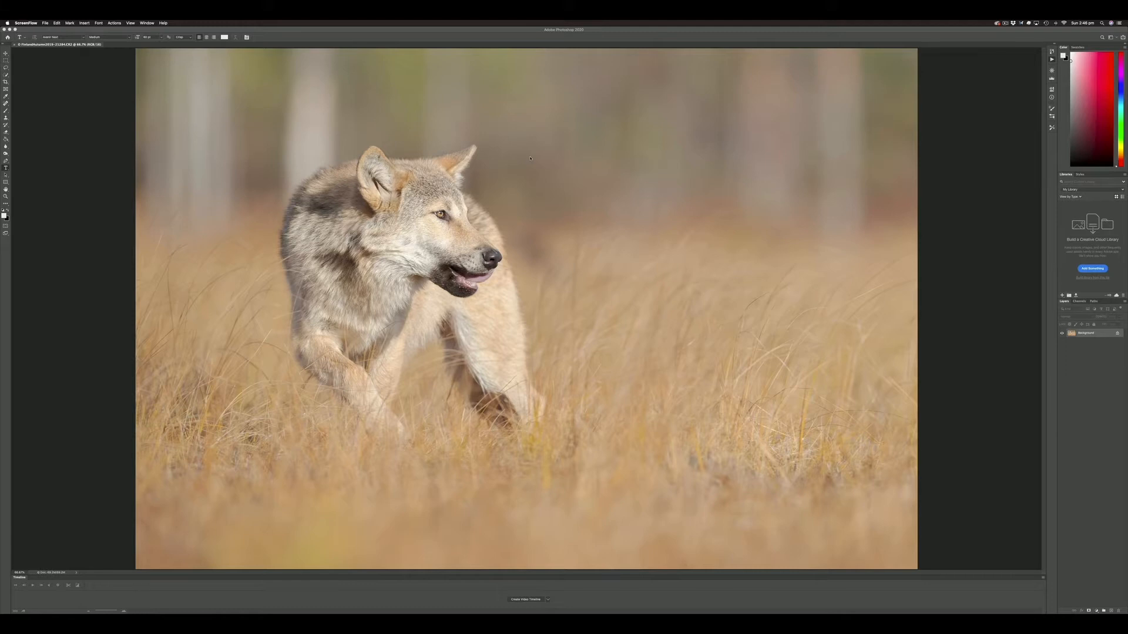
{"action": "mouse_move", "coordinate": [582, 157]}
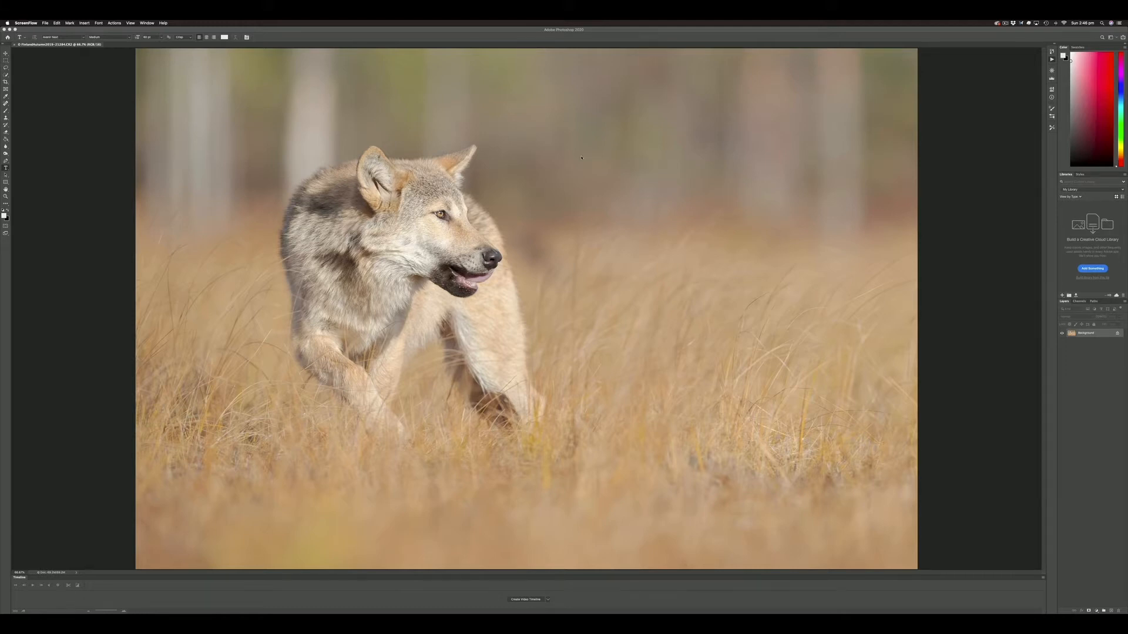
{"action": "mouse_move", "coordinate": [532, 157]}
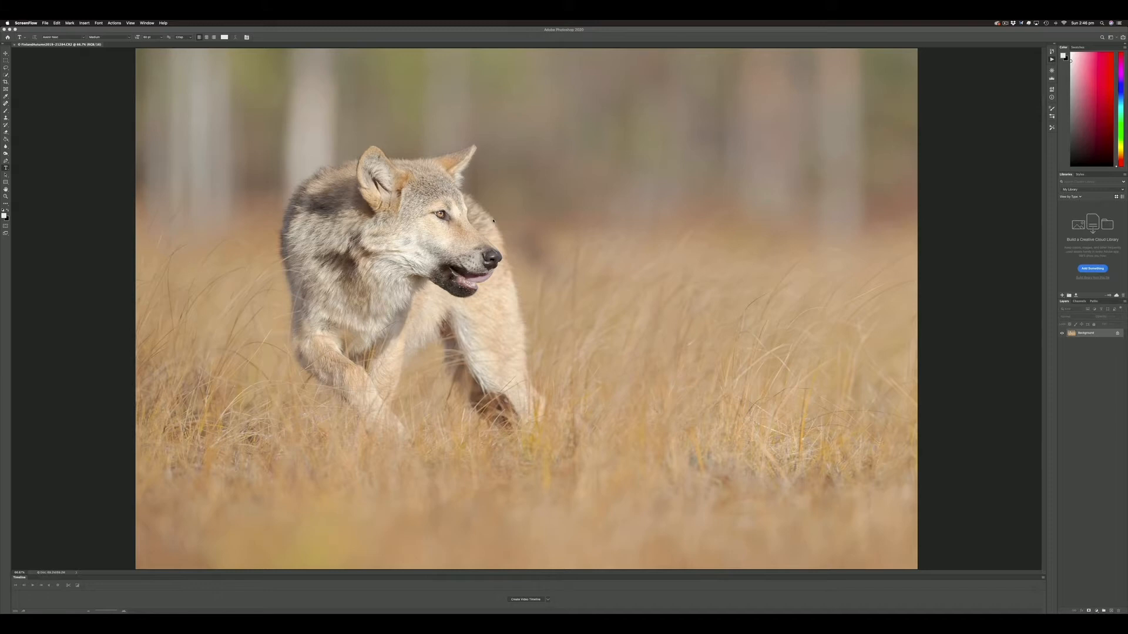
{"action": "mouse_move", "coordinate": [556, 191]}
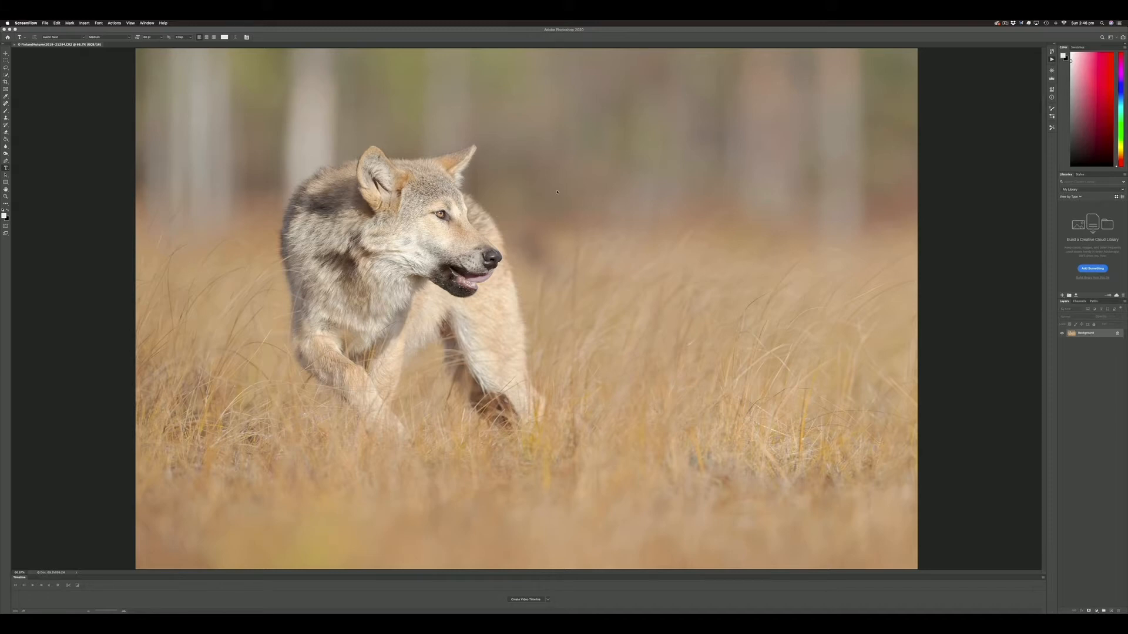
{"action": "mouse_move", "coordinate": [546, 178]}
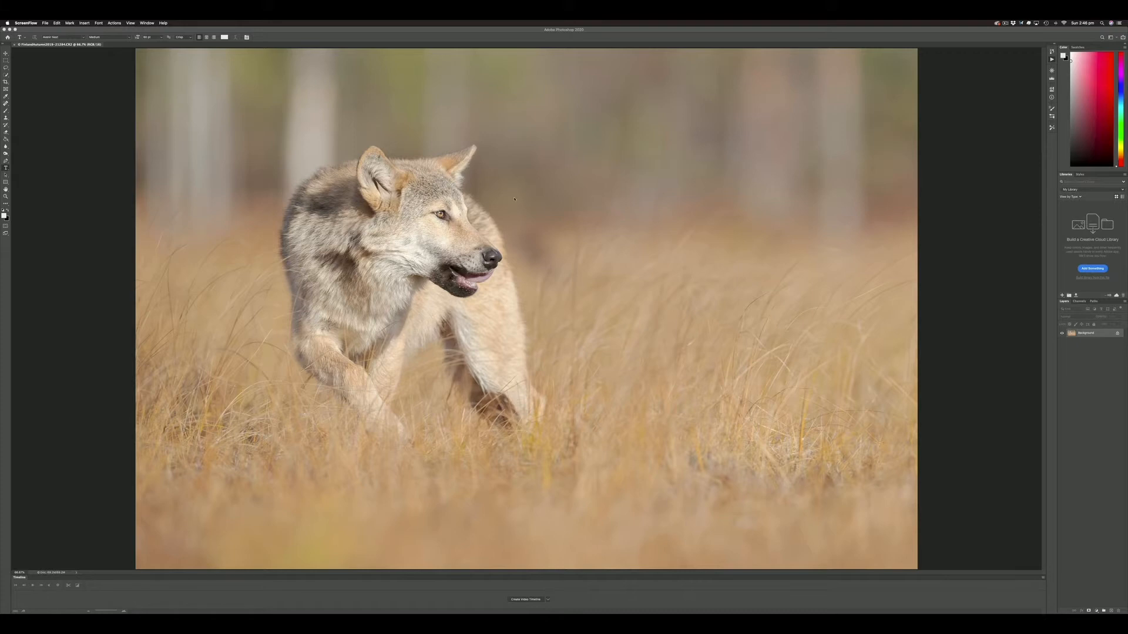
{"action": "mouse_move", "coordinate": [514, 222]}
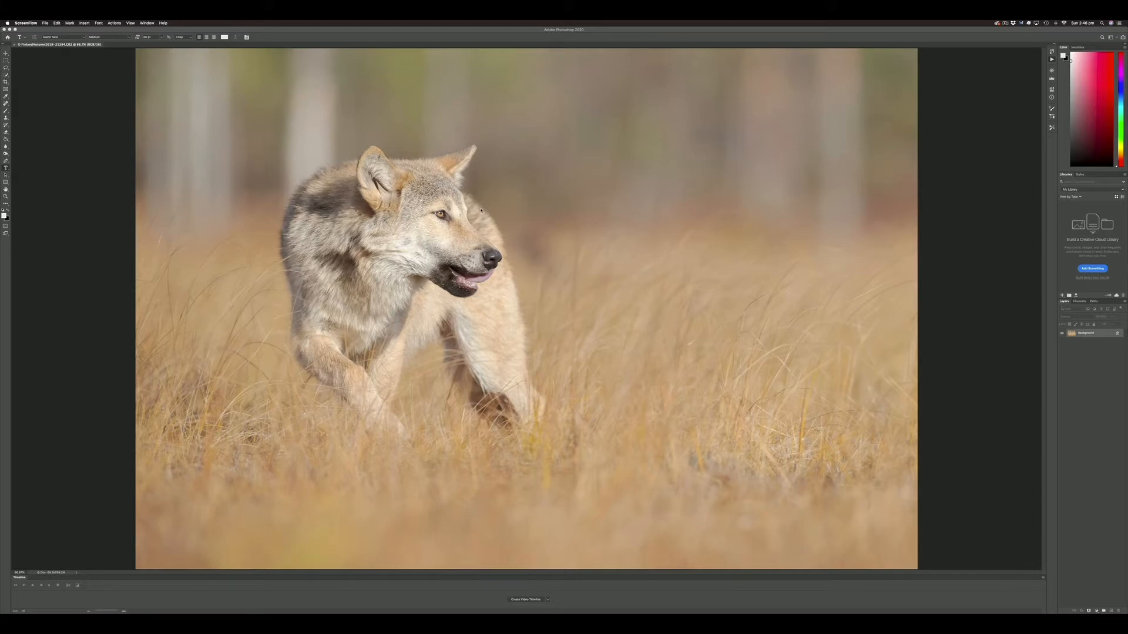
{"action": "mouse_move", "coordinate": [557, 167]}
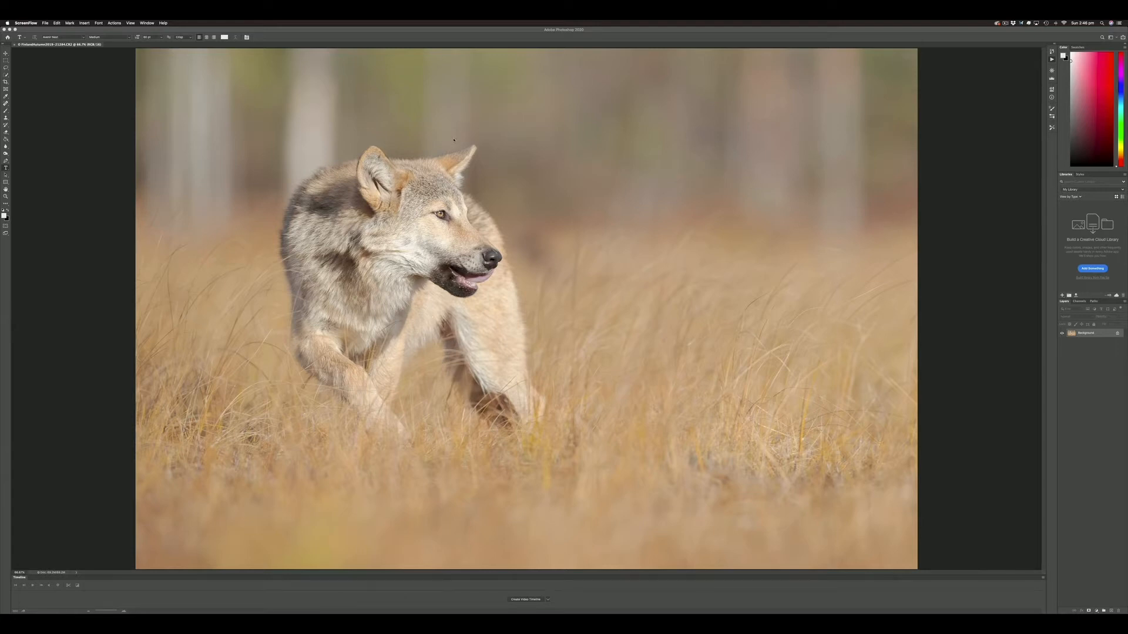
{"action": "mouse_move", "coordinate": [488, 145]}
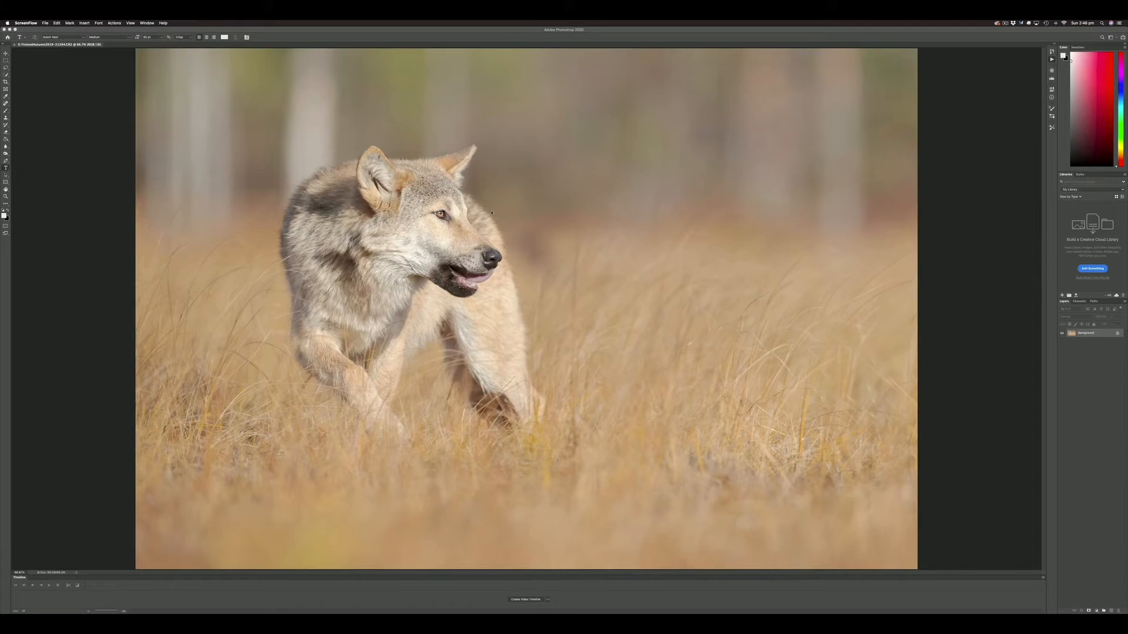
{"action": "mouse_move", "coordinate": [504, 193]}
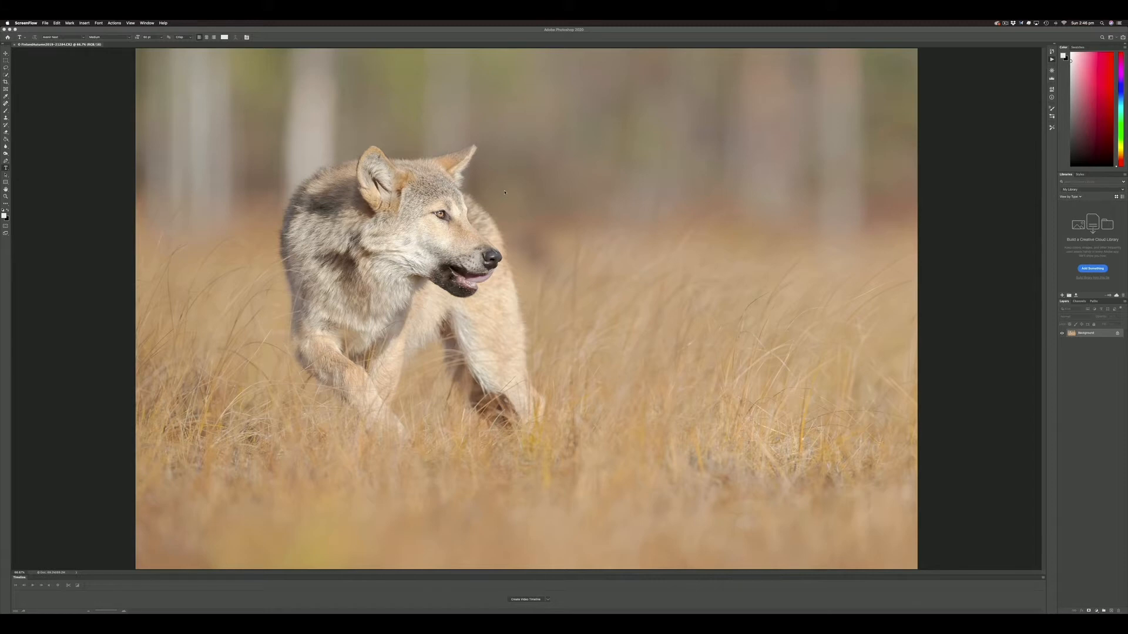
{"action": "mouse_move", "coordinate": [508, 132]}
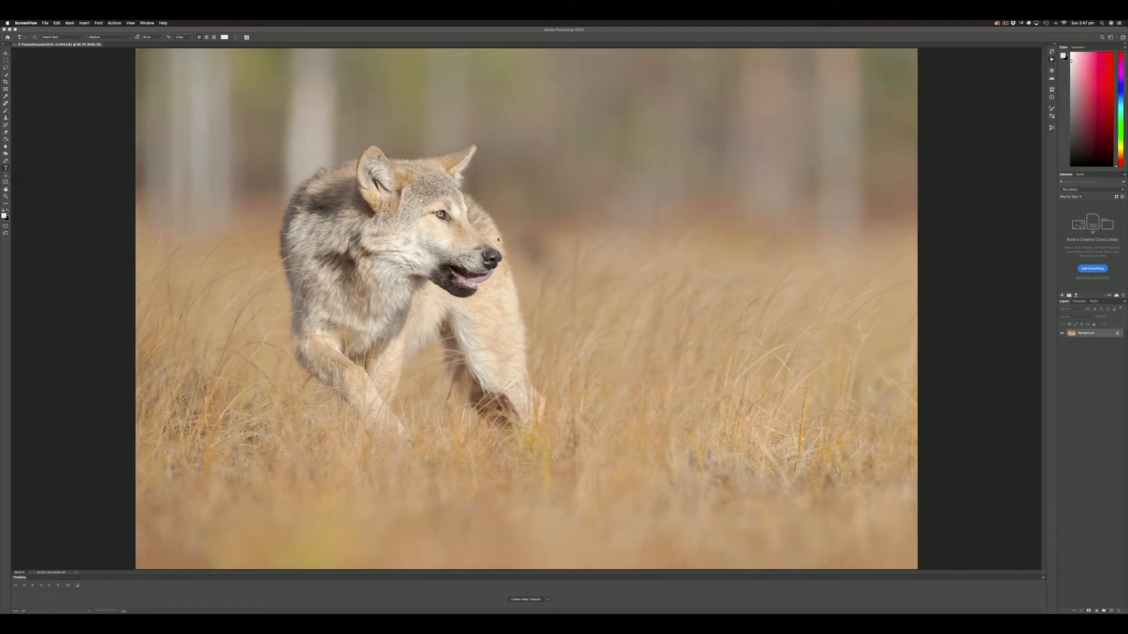
{"action": "mouse_move", "coordinate": [507, 143]}
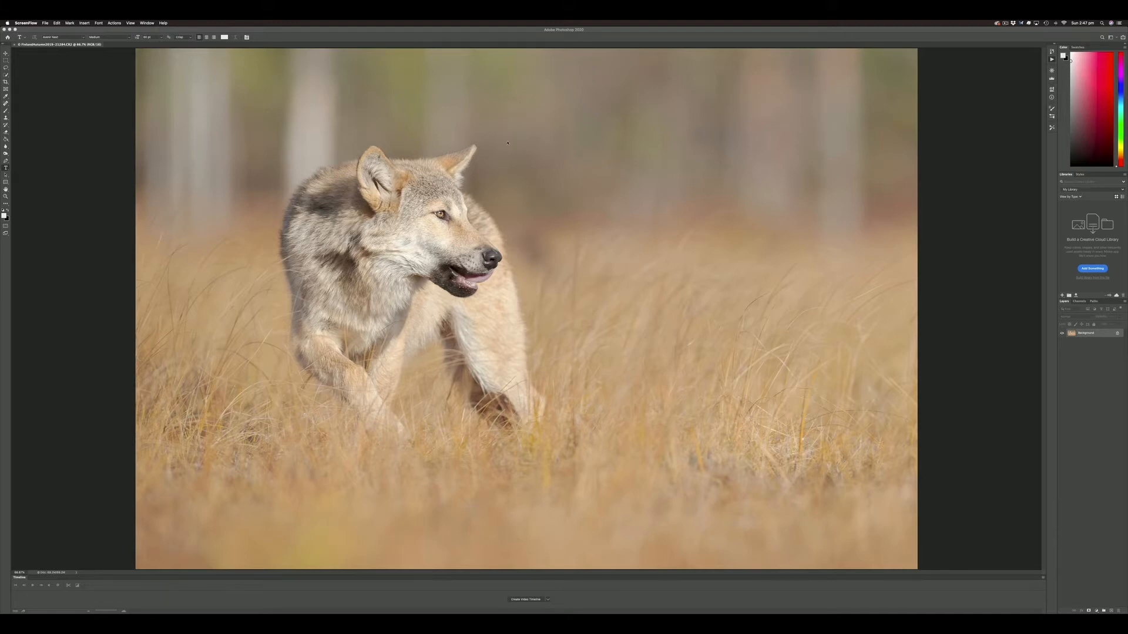
Step: Bring Photoshop forward and reach the Customize Proof Condition dialog via View > Proof Setup > Custom
{"action": "left_click", "coordinate": [130, 22]}
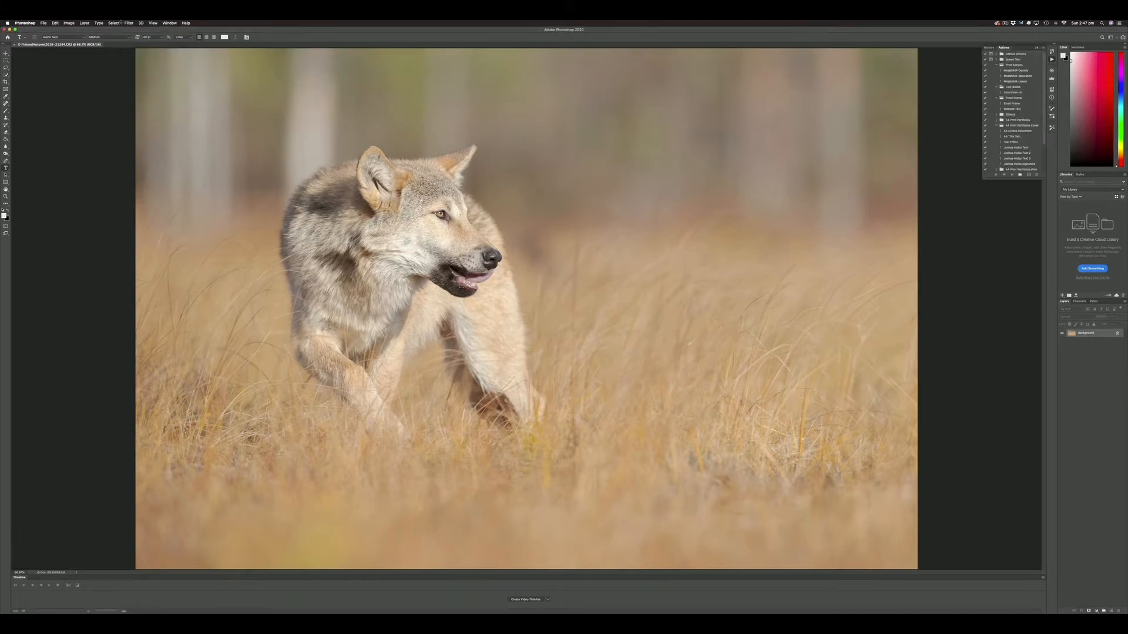
{"action": "left_click", "coordinate": [153, 22]}
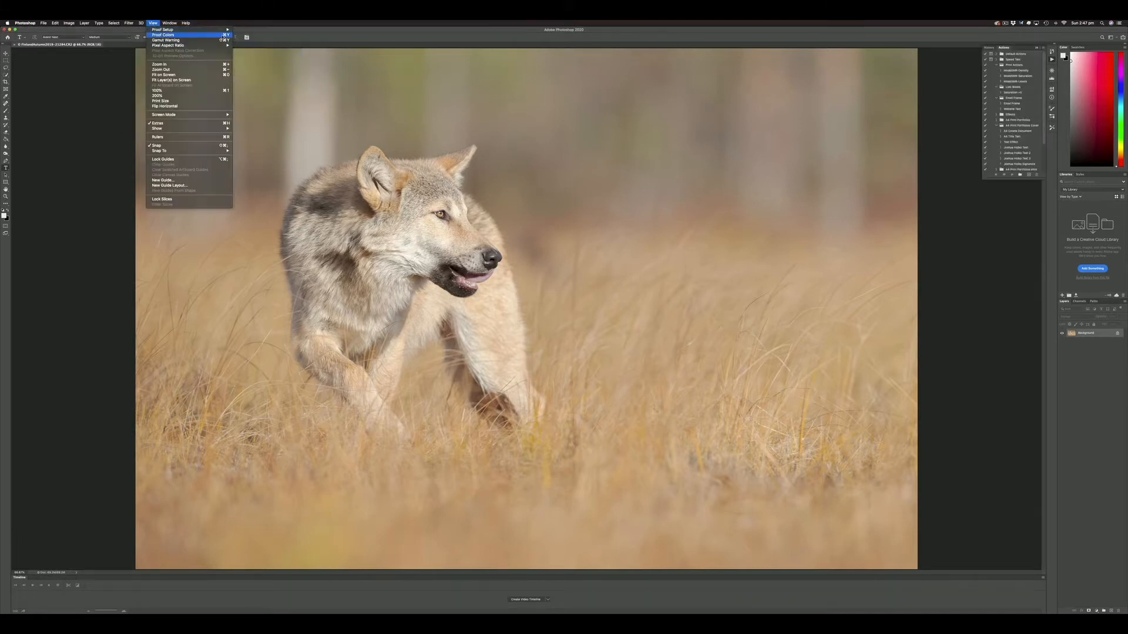
{"action": "left_click", "coordinate": [153, 23]}
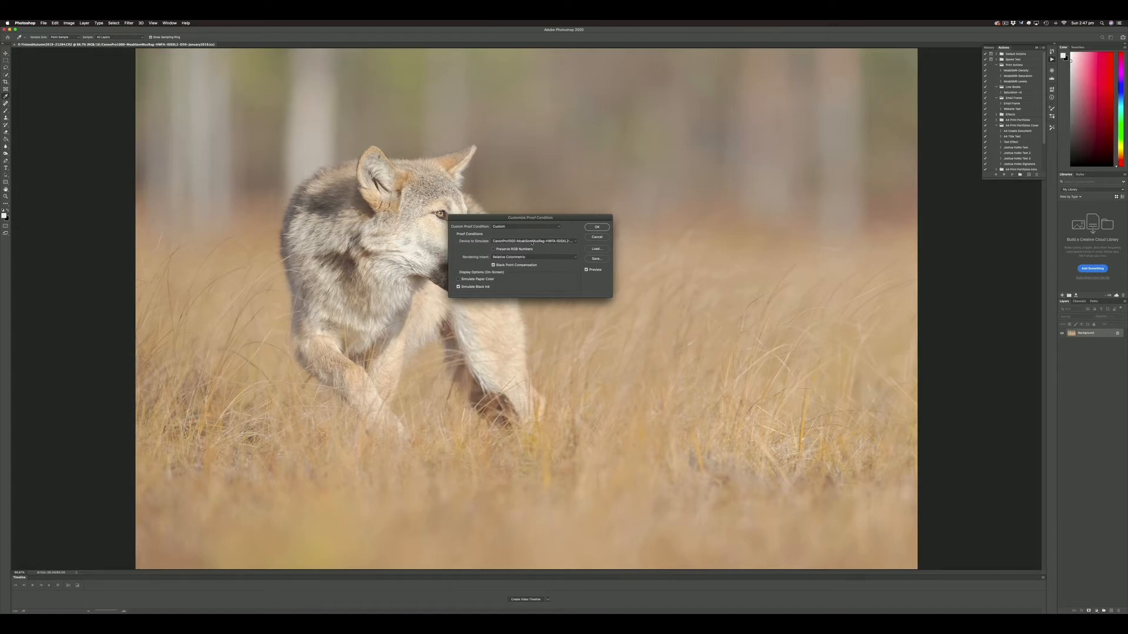
Step: Drag the Customize Proof Condition dialog right of the wolf's head and reach for the rendering intent
{"action": "left_click", "coordinate": [532, 240]}
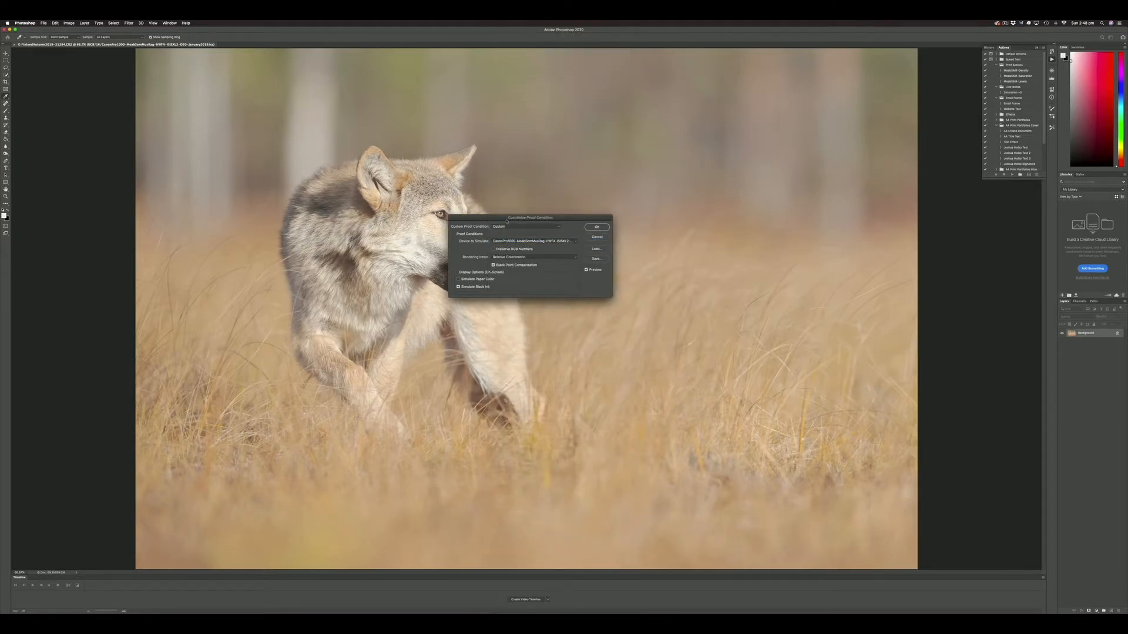
{"action": "left_click_drag", "start_coordinate": [531, 217], "coordinate": [616, 223]}
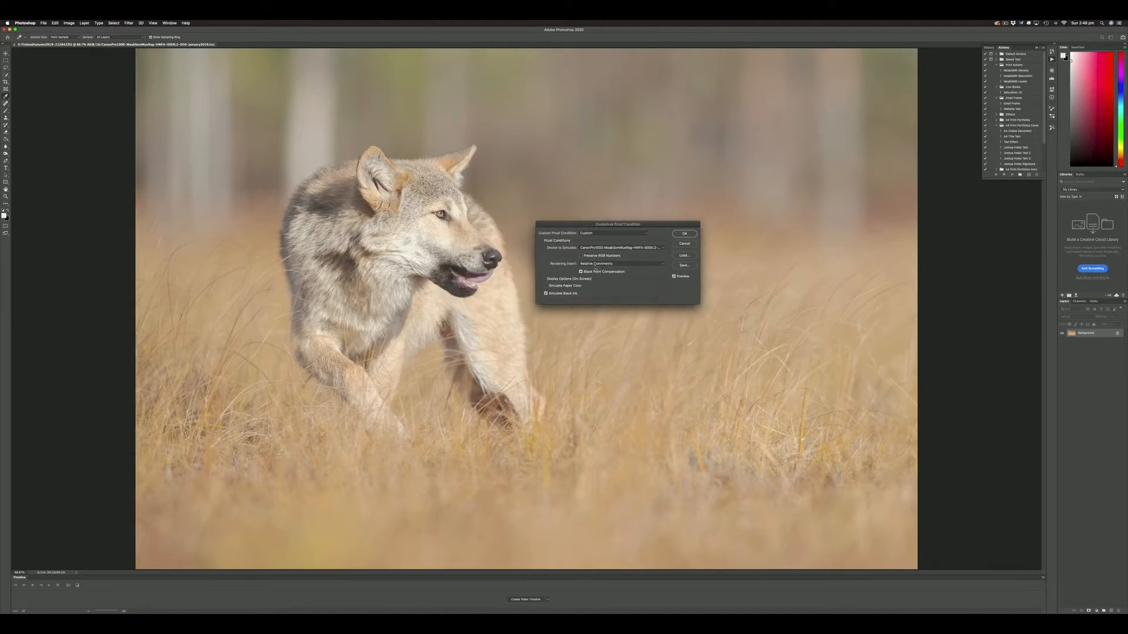
{"action": "left_click", "coordinate": [621, 263]}
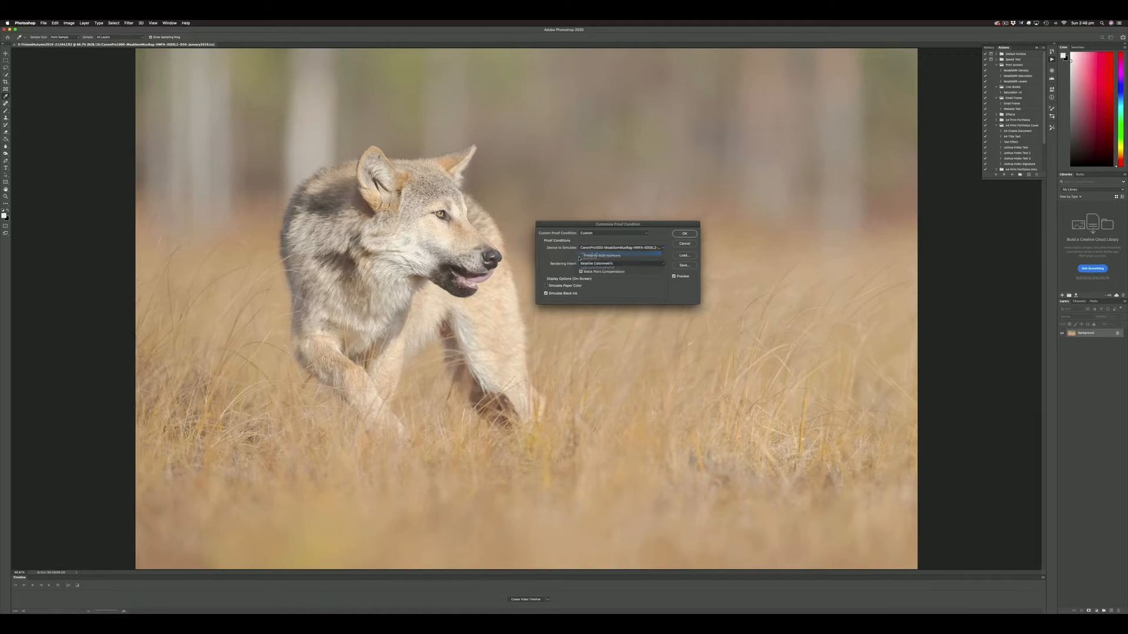
Step: Choose Perceptual as the soft proof's rendering intent
{"action": "left_click", "coordinate": [619, 263]}
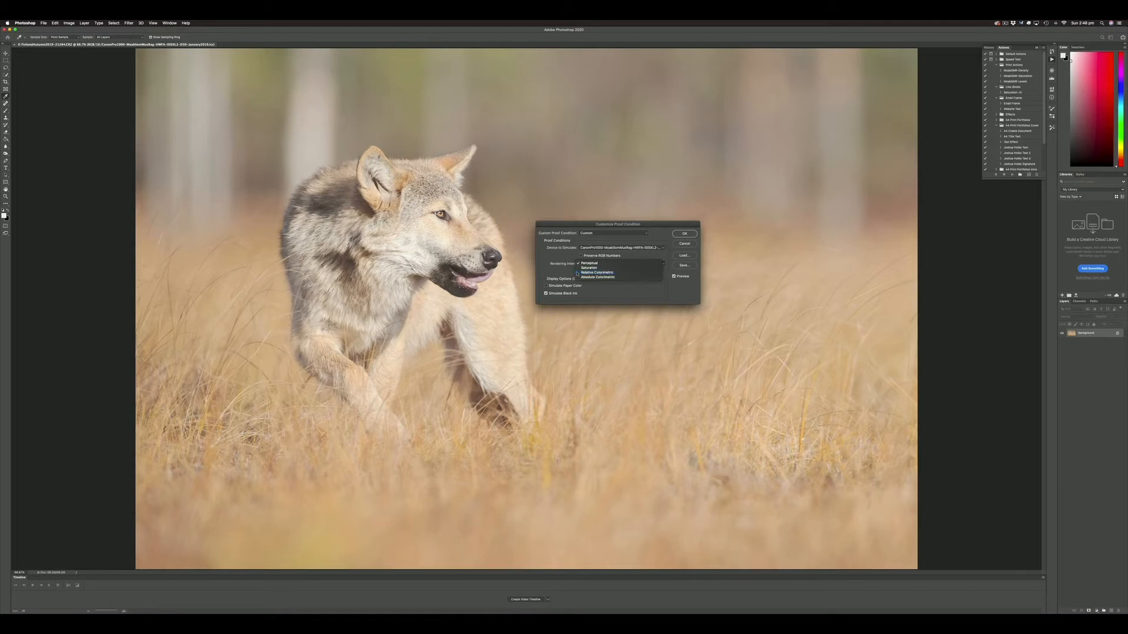
{"action": "left_click", "coordinate": [596, 271]}
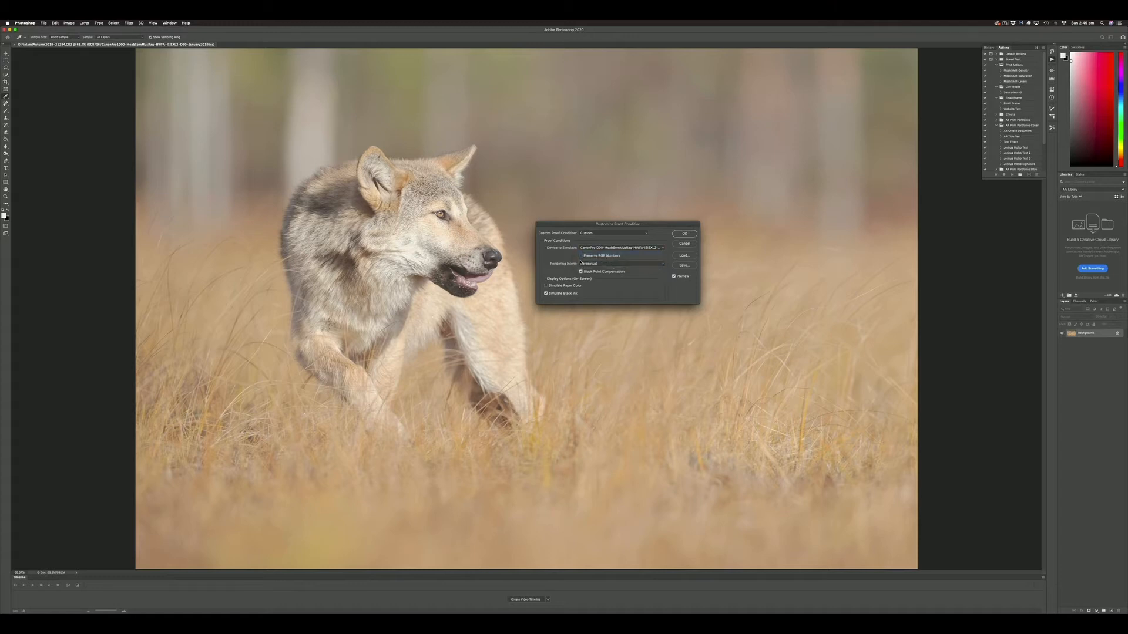
Step: Choose Relative Colorimetric with Simulate Paper Color on, toggling Preview to compare the wolf photo
{"action": "left_click", "coordinate": [621, 263]}
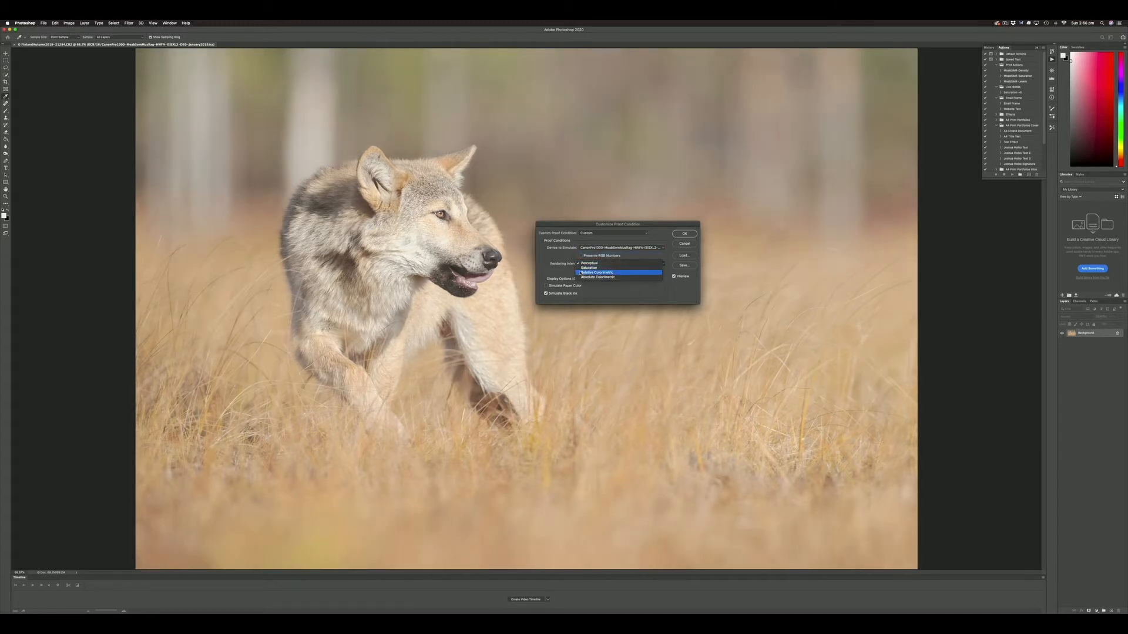
{"action": "left_click", "coordinate": [617, 273]}
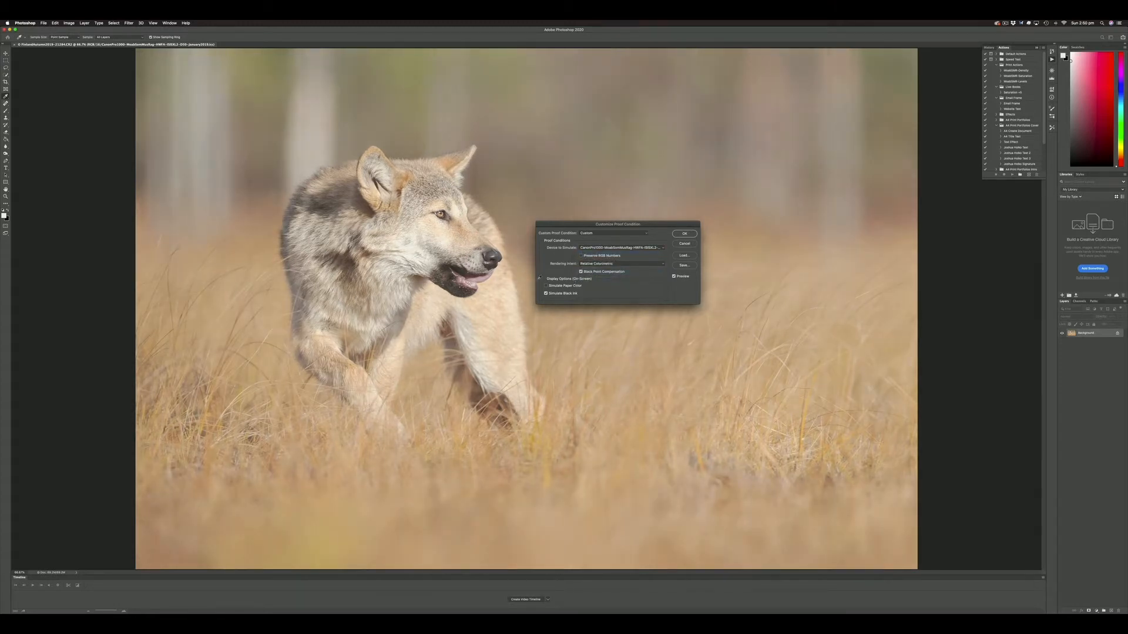
{"action": "left_click", "coordinate": [545, 285]}
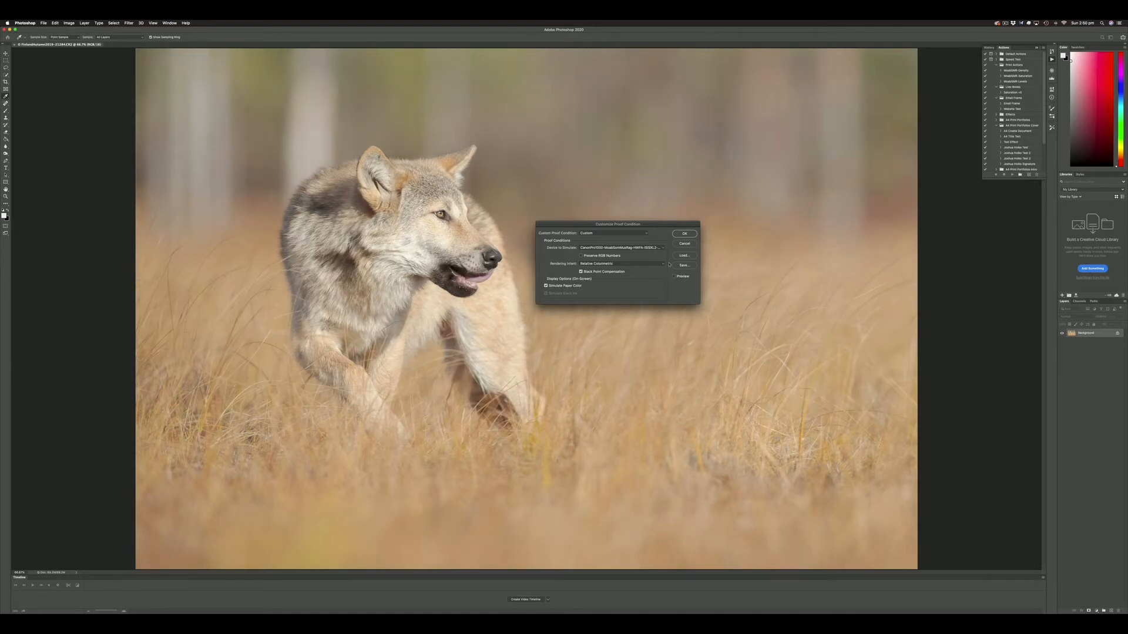
{"action": "left_click", "coordinate": [674, 276]}
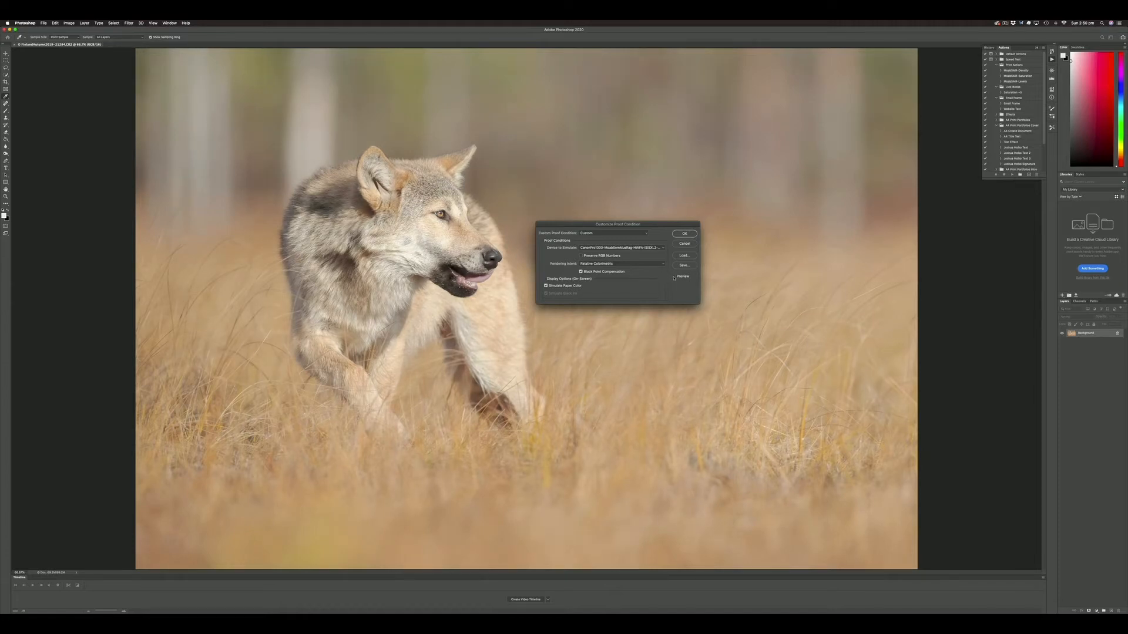
{"action": "left_click", "coordinate": [675, 276]}
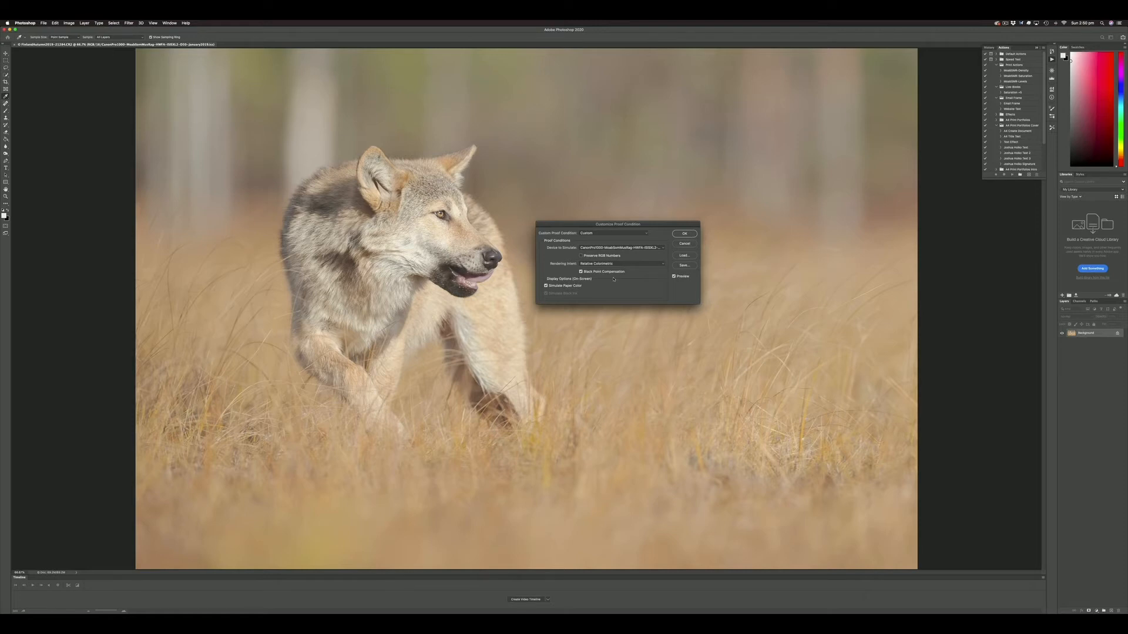
{"action": "left_click", "coordinate": [674, 276]}
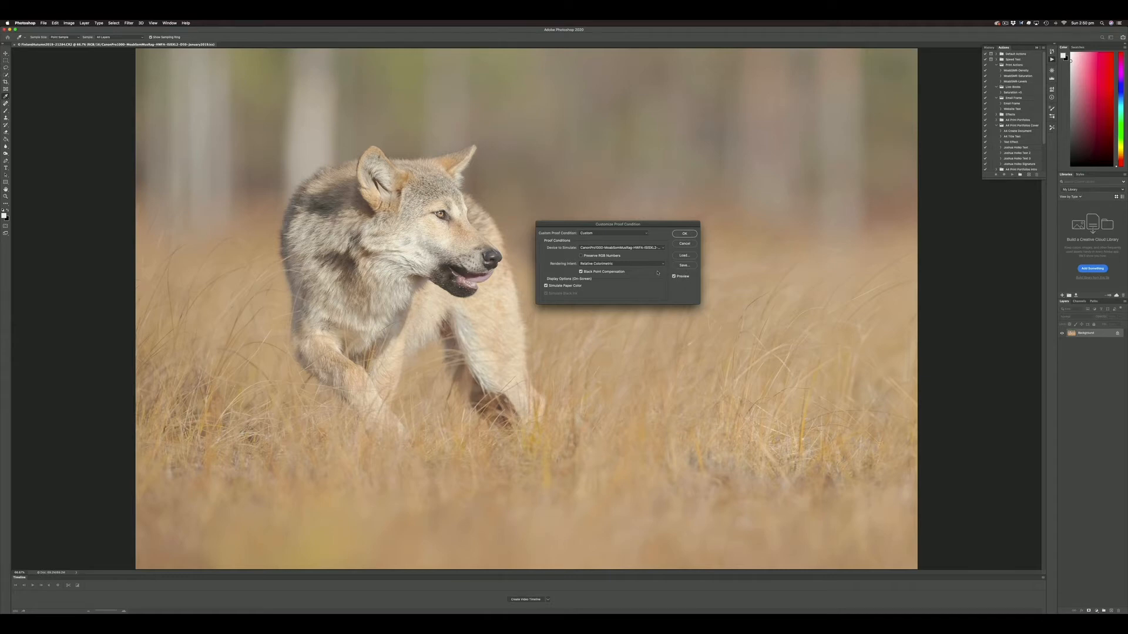
Step: Accept the custom proof condition with OK so the wolf photo shows the soft-proofed preview
{"action": "left_click", "coordinate": [674, 275]}
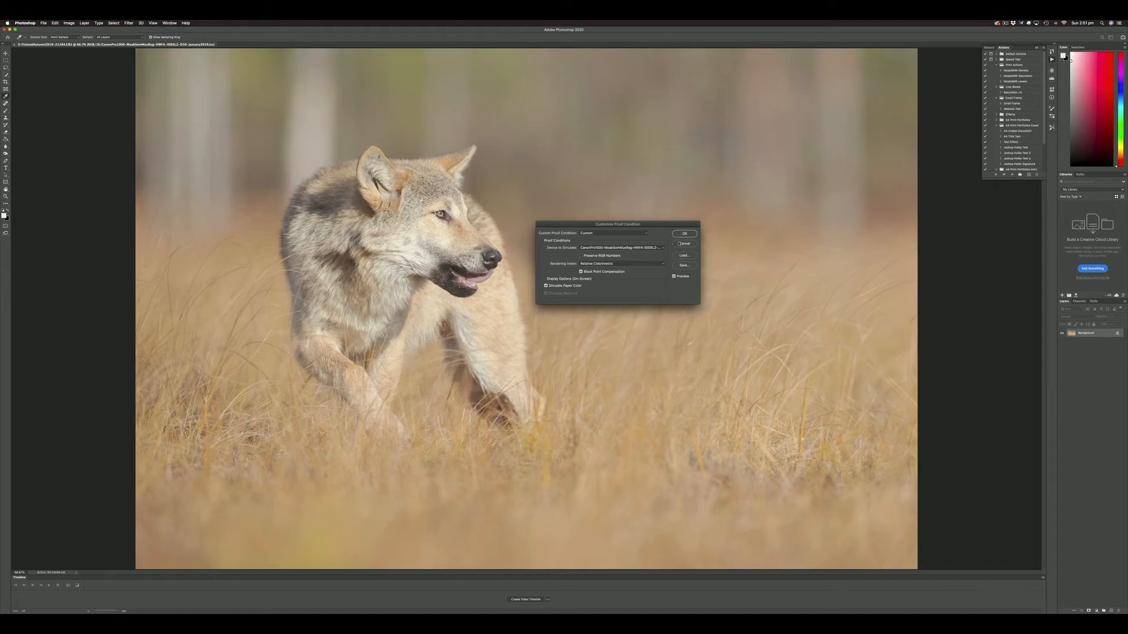
{"action": "left_click", "coordinate": [684, 233]}
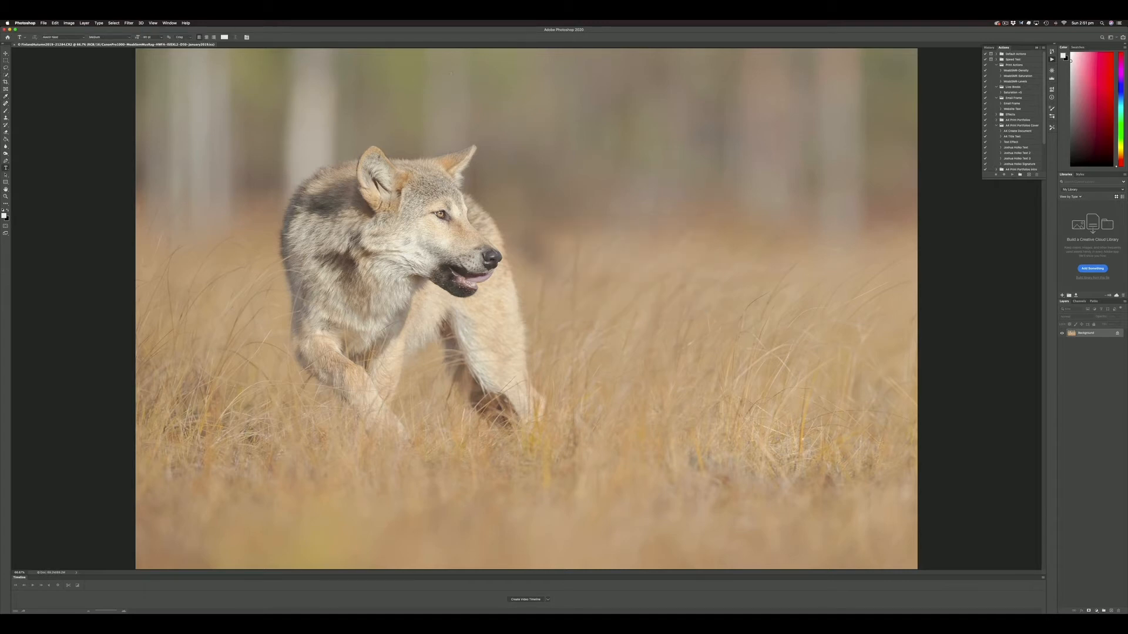
Step: Duplicate the wolf image with the default copy name and reach the Window arrange options
{"action": "left_click", "coordinate": [68, 22]}
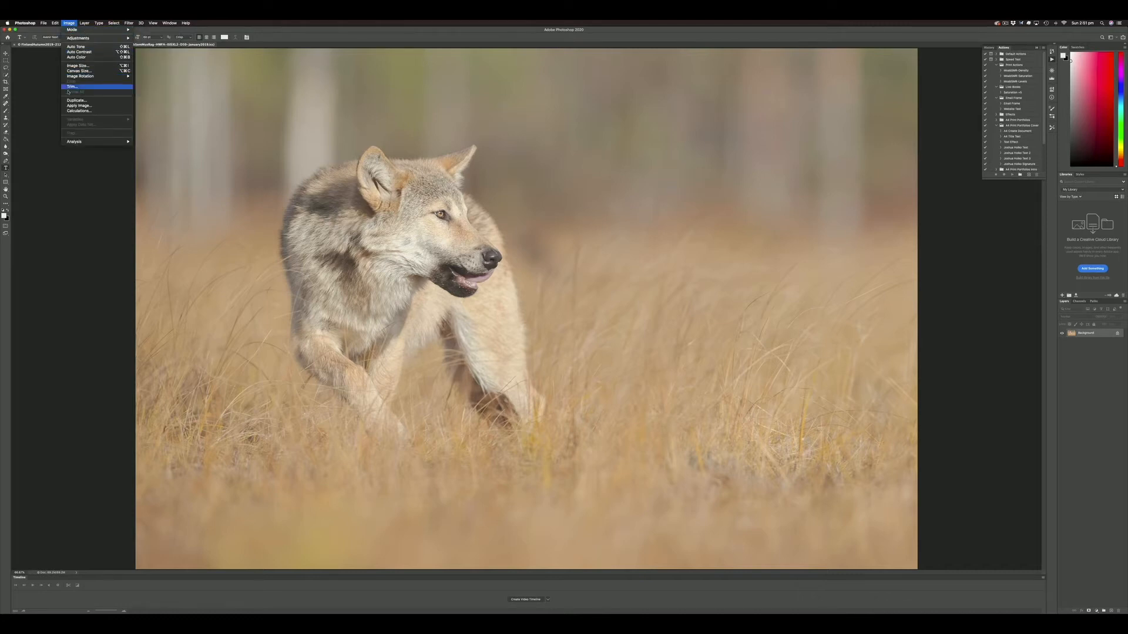
{"action": "left_click", "coordinate": [75, 100]}
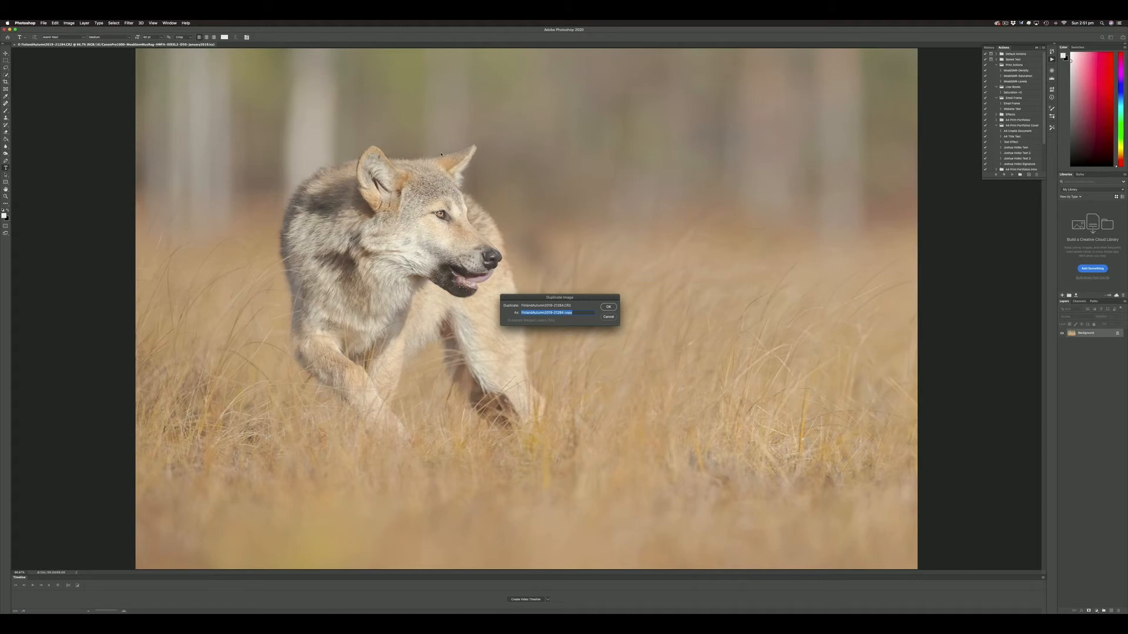
{"action": "mouse_move", "coordinate": [437, 212]}
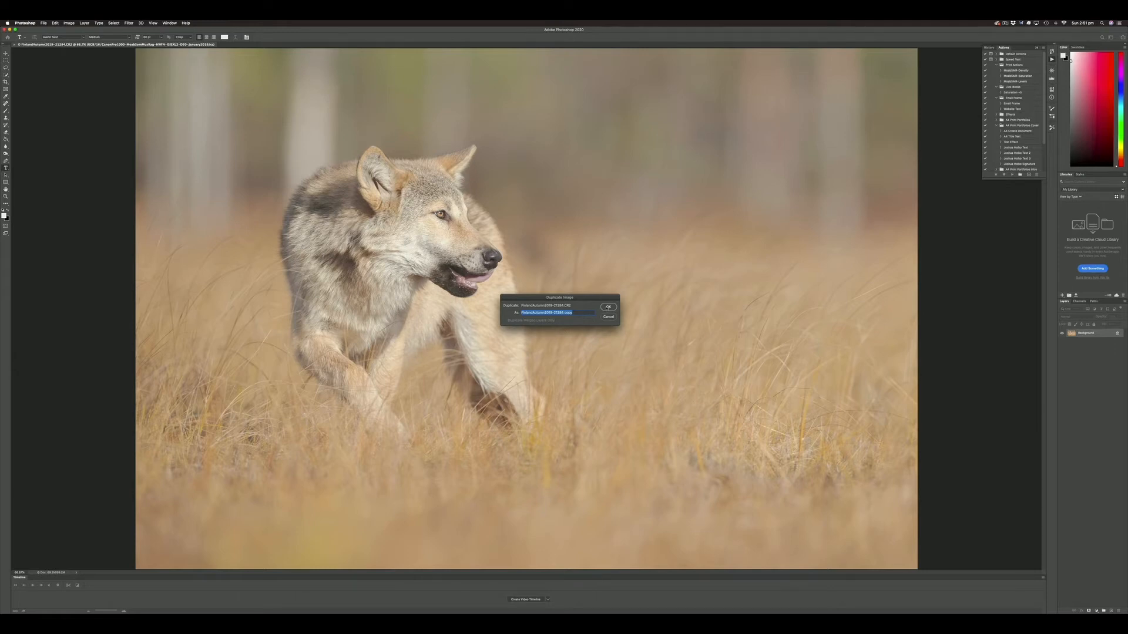
{"action": "left_click", "coordinate": [607, 306]}
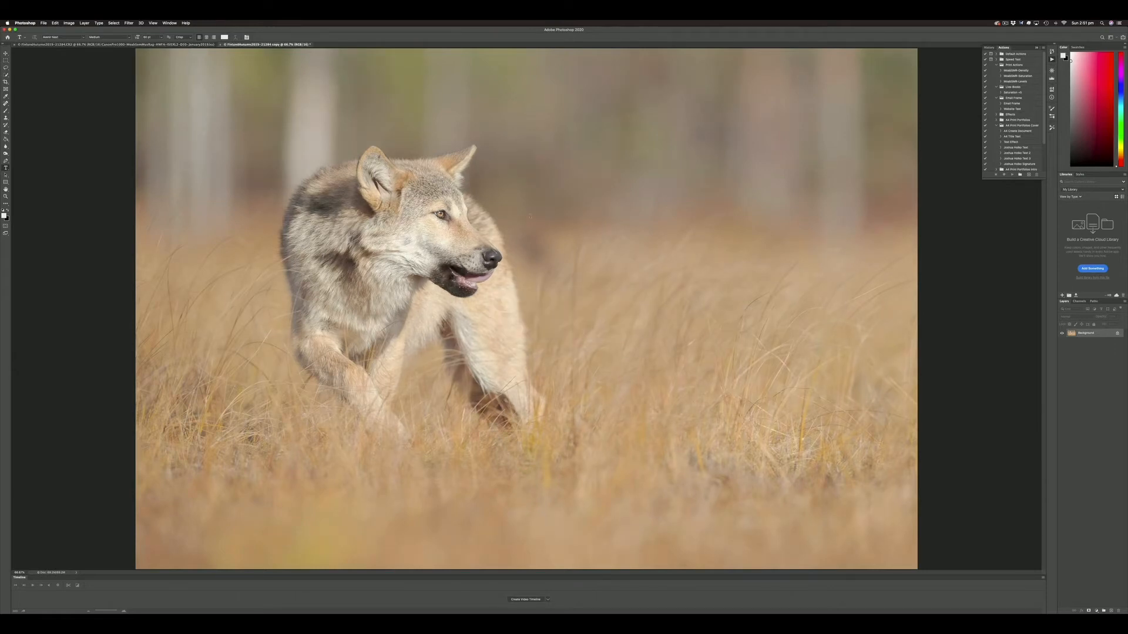
{"action": "left_click", "coordinate": [169, 22]}
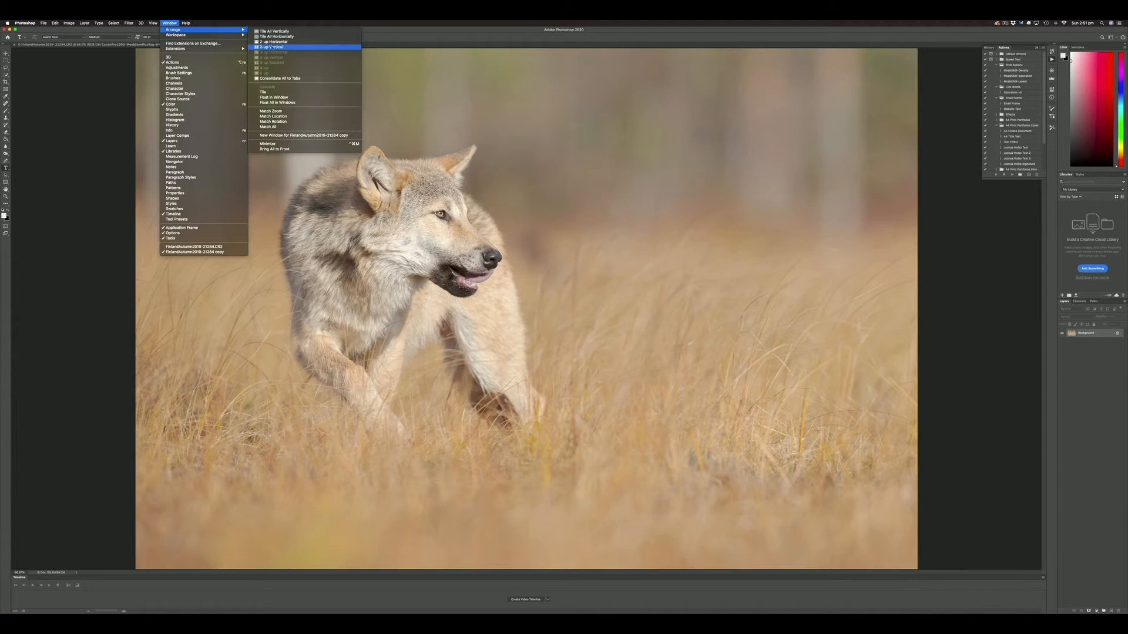
Step: Arrange the original and duplicate wolf photos 2-up Vertical for comparison
{"action": "left_click", "coordinate": [272, 47]}
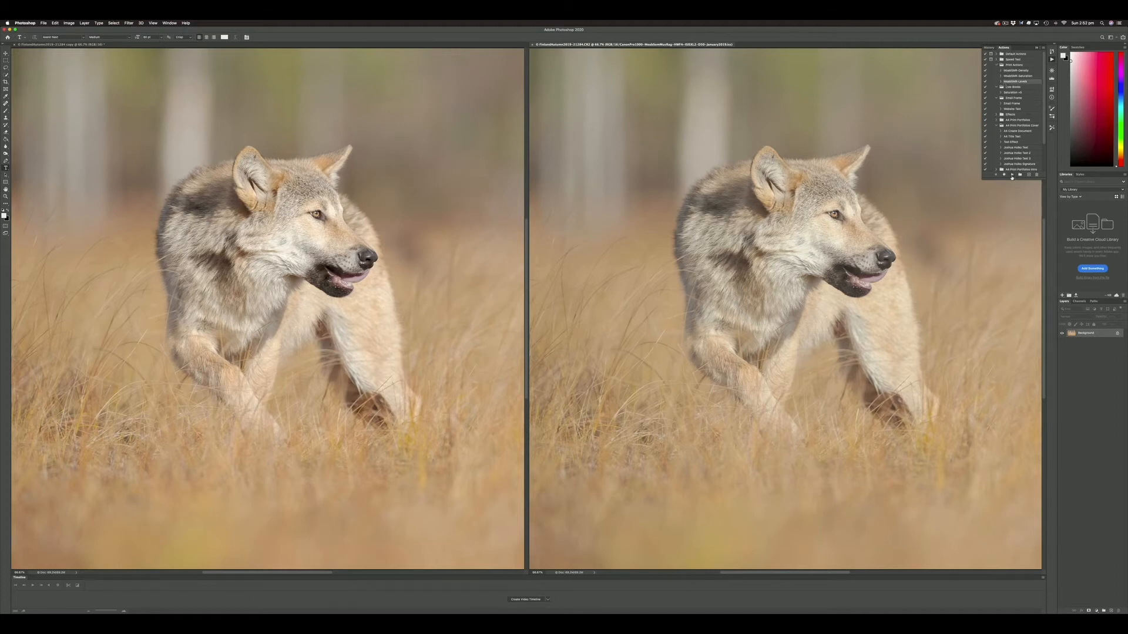
Step: Add a Levels adjustment layer to the proofed wolf image on the right
{"action": "left_click", "coordinate": [1005, 174]}
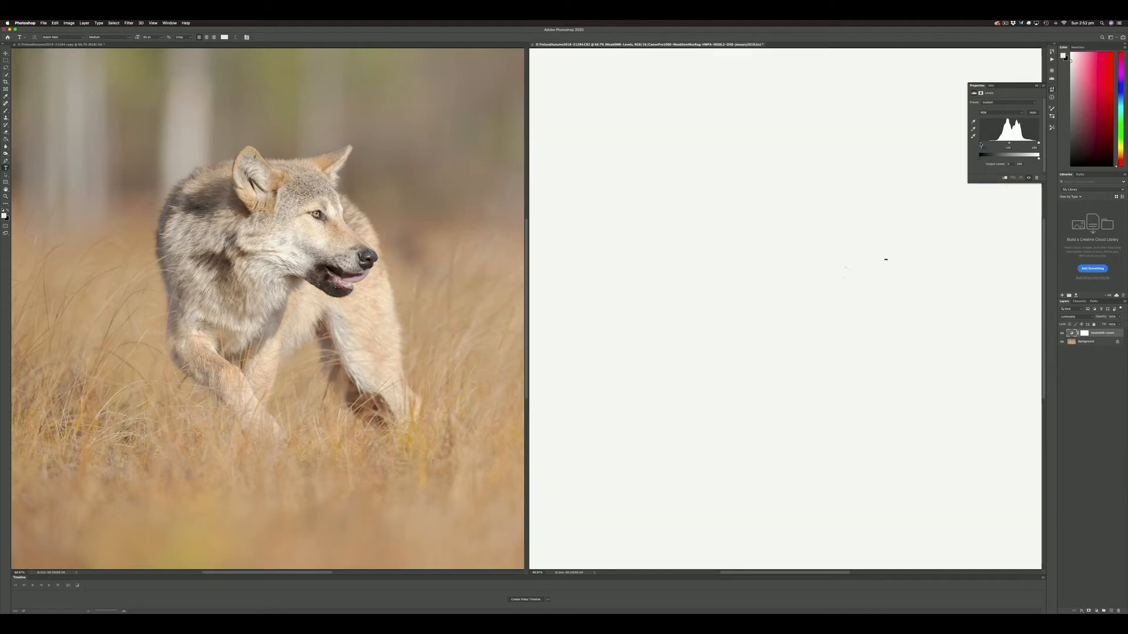
{"action": "mouse_move", "coordinate": [847, 269]}
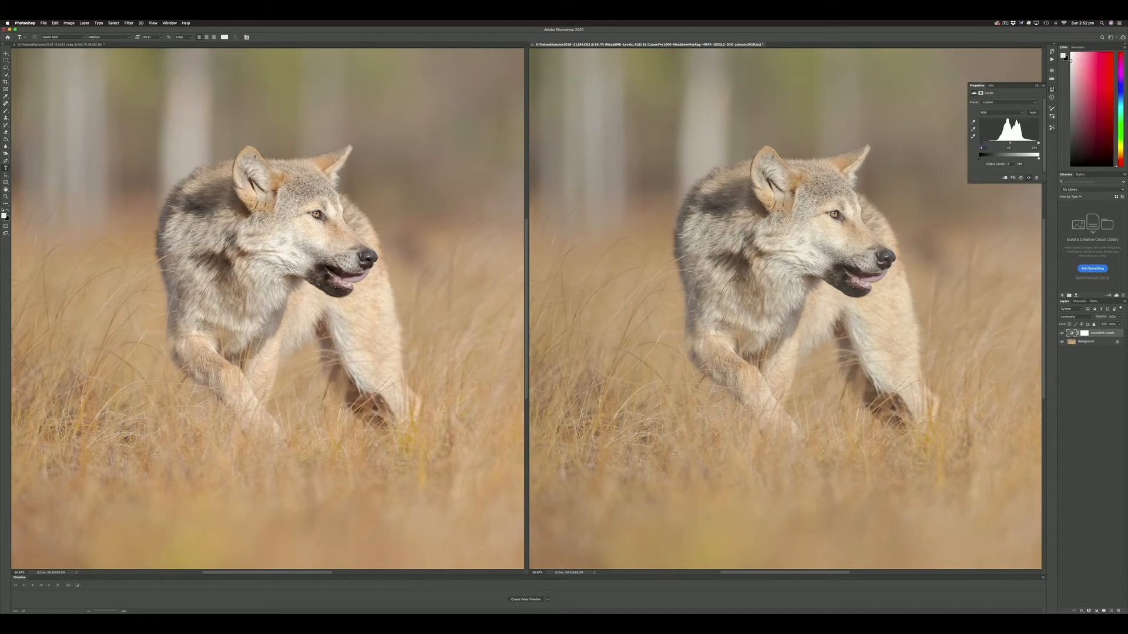
{"action": "mouse_move", "coordinate": [470, 218]}
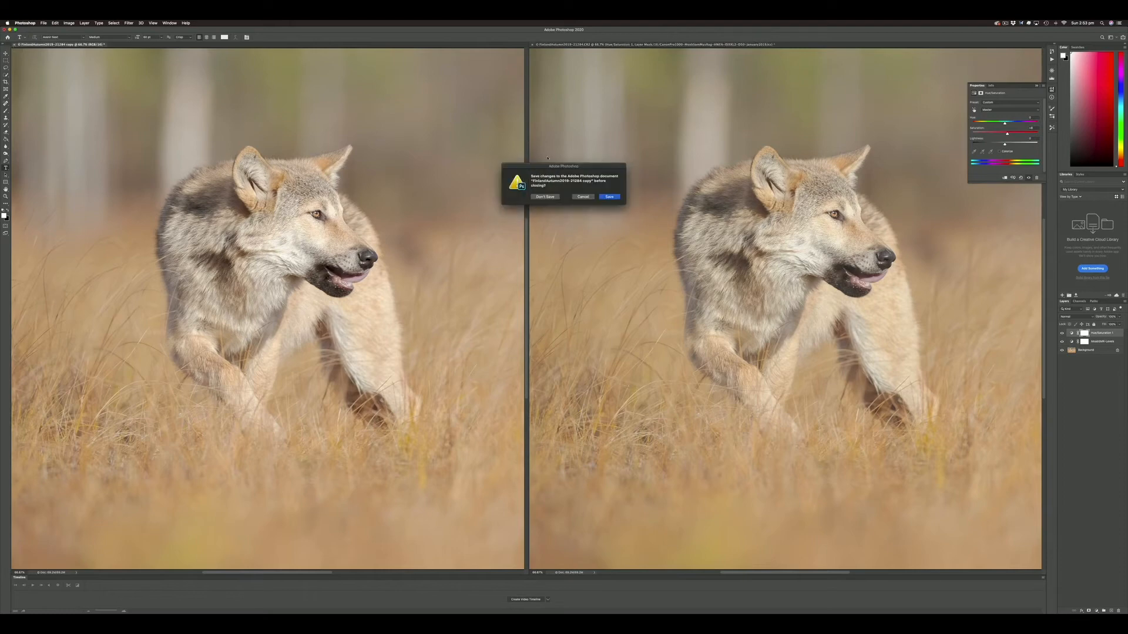
Step: Dismiss the save prompt with Don't Save, leaving only the proofed wolf photo open
{"action": "left_click", "coordinate": [543, 197]}
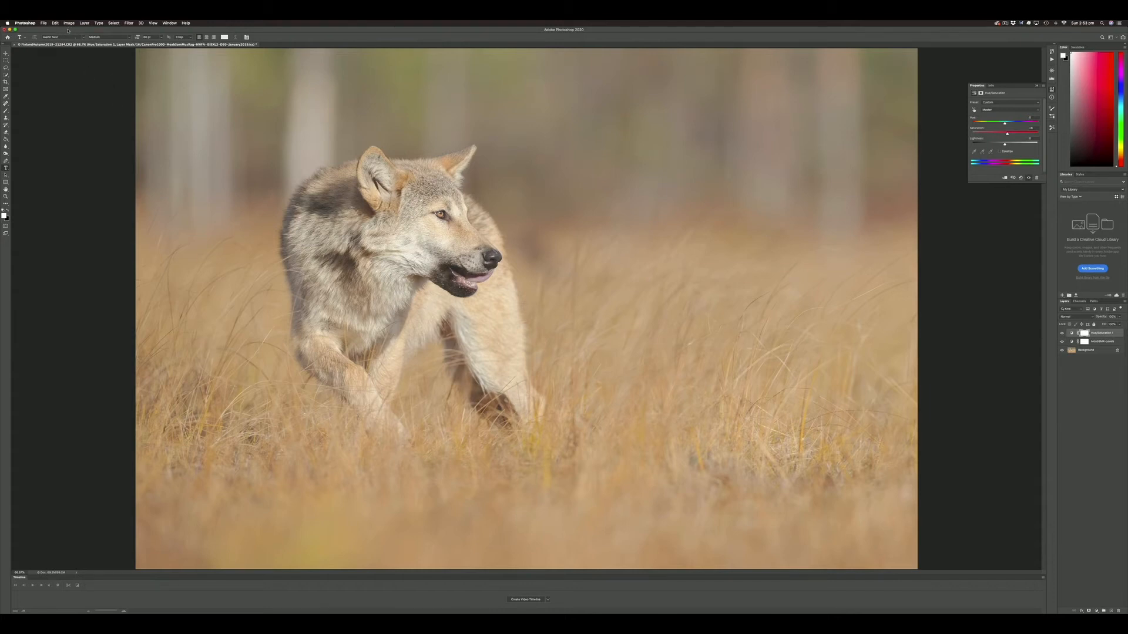
Step: Reach the Image Size settings for the proofed wolf photo via Image > Image Size
{"action": "left_click", "coordinate": [68, 23]}
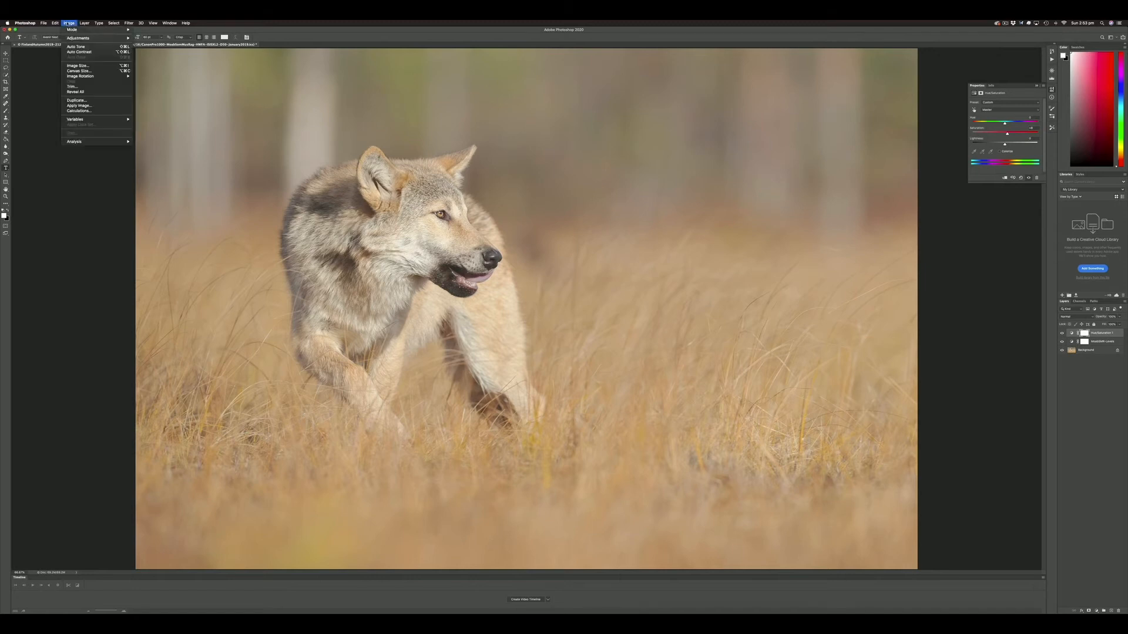
{"action": "left_click", "coordinate": [77, 66]}
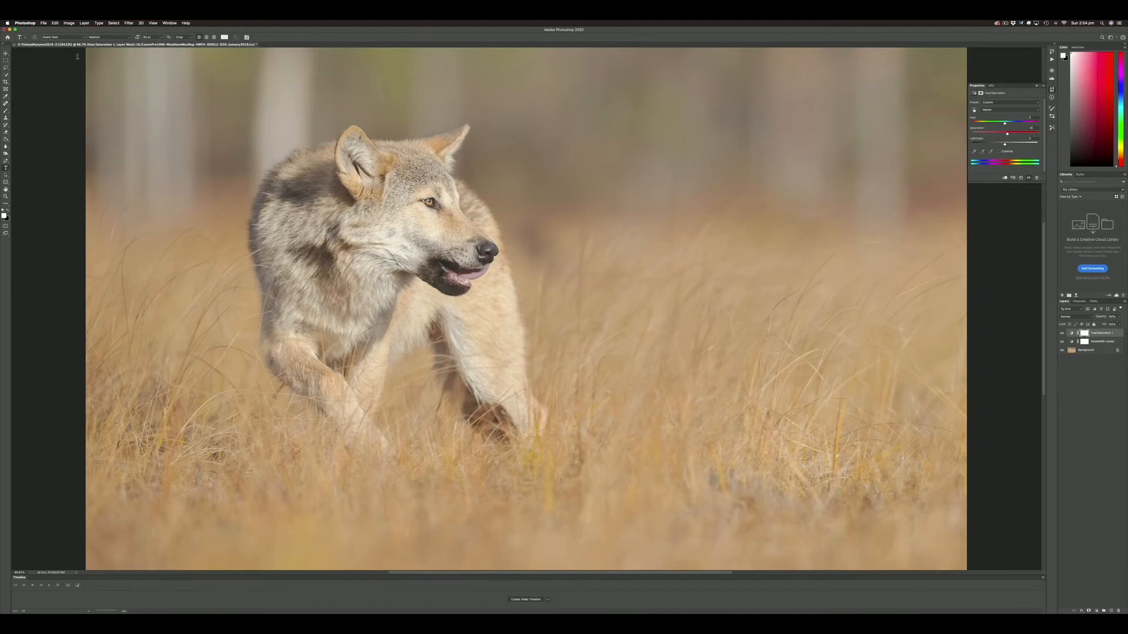
Step: Launch PhotoKit Output Sharpener 2 from File > Automate
{"action": "left_click", "coordinate": [56, 22]}
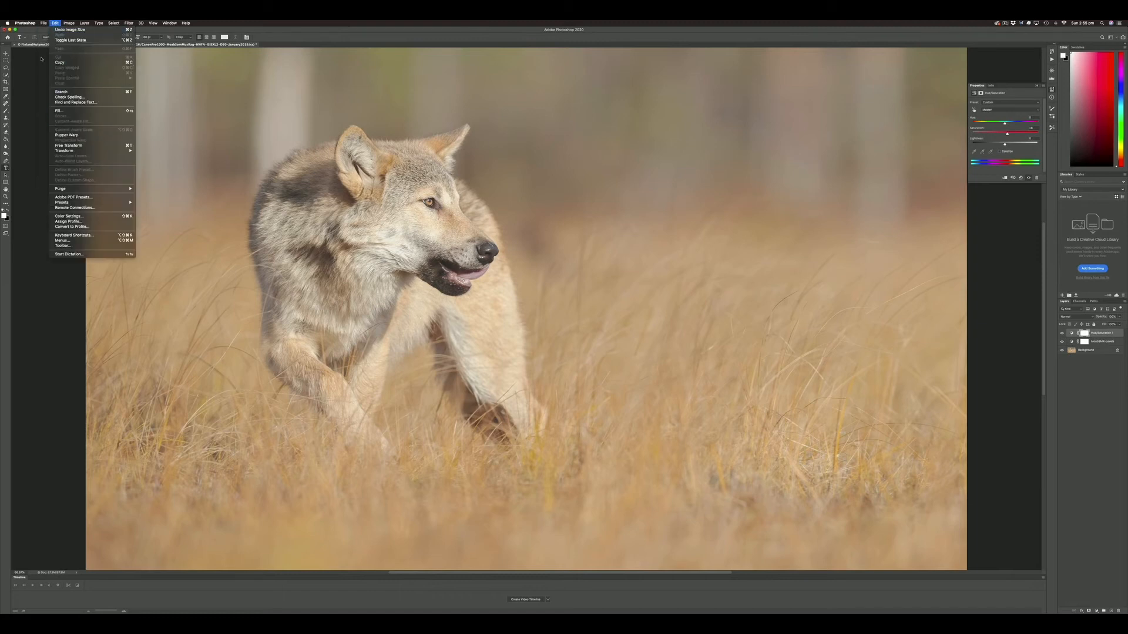
{"action": "left_click", "coordinate": [43, 23]}
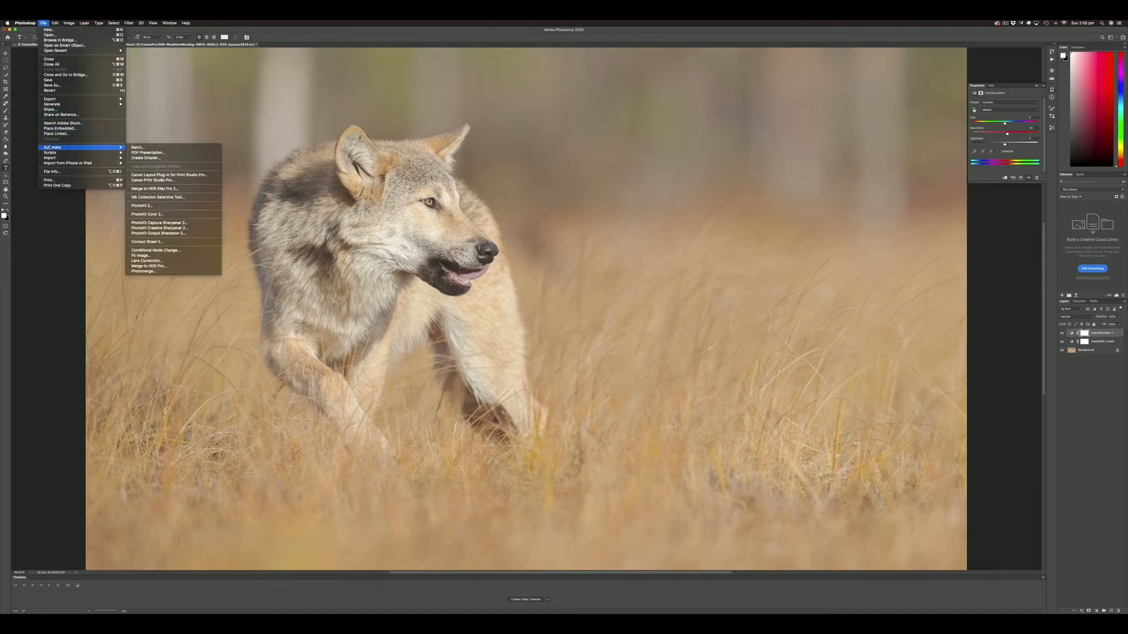
{"action": "mouse_move", "coordinate": [159, 222]}
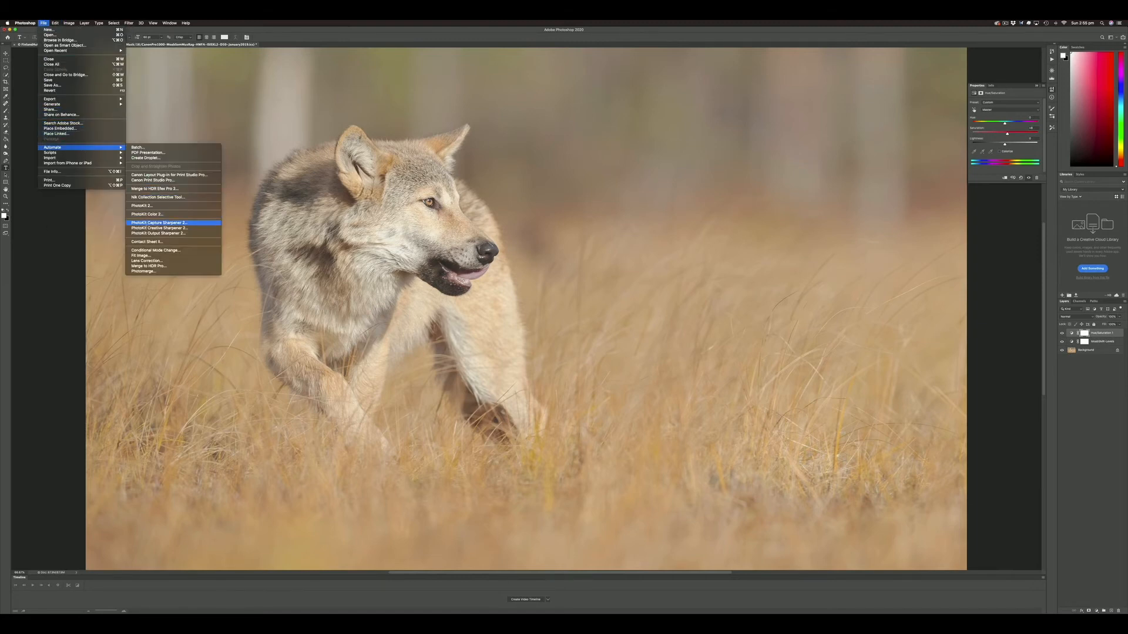
{"action": "left_click", "coordinate": [159, 222]}
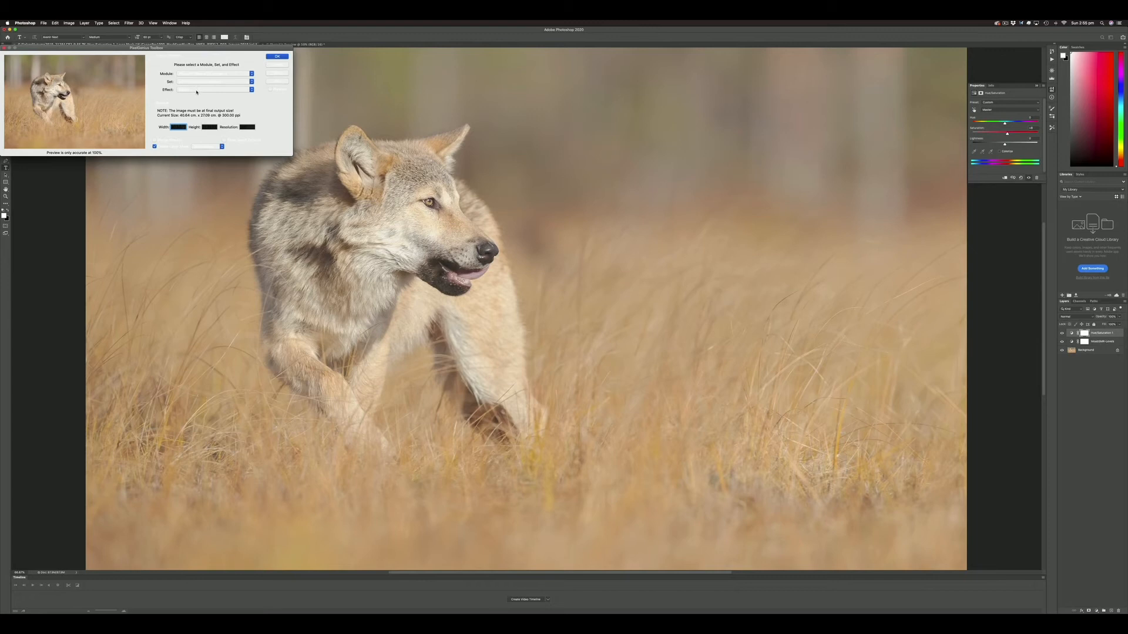
{"action": "mouse_move", "coordinate": [198, 90]}
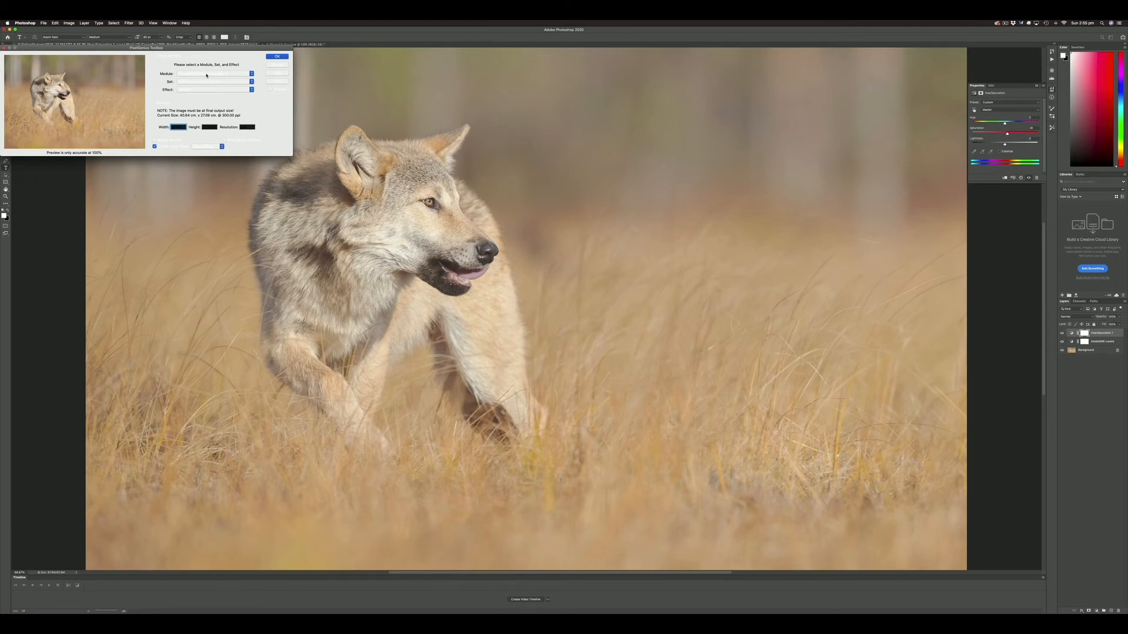
{"action": "mouse_move", "coordinate": [209, 81]}
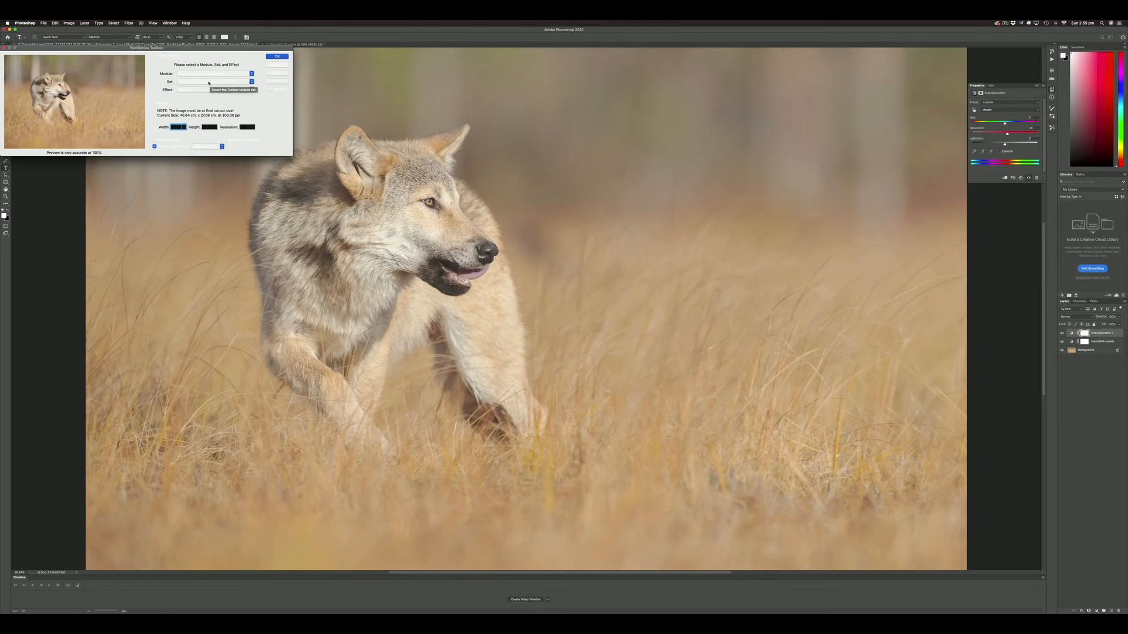
Step: Apply PhotoKit Output Sharpener 2 with the Inkjet Output Sharpeners set, adding a sharpening layer
{"action": "left_click", "coordinate": [213, 73]}
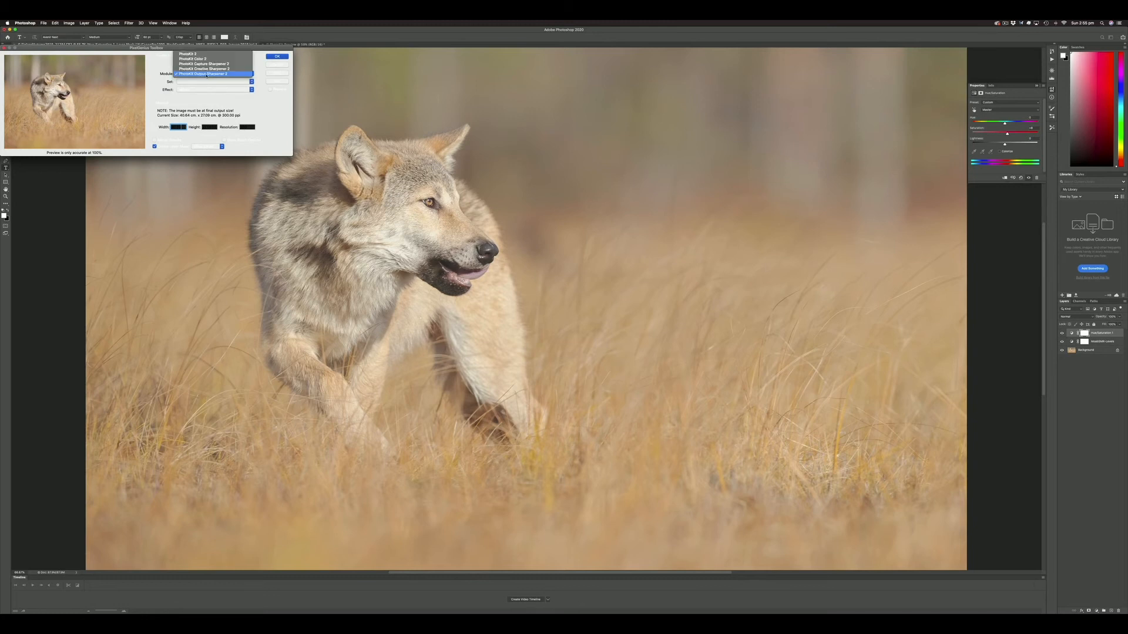
{"action": "left_click", "coordinate": [204, 73]}
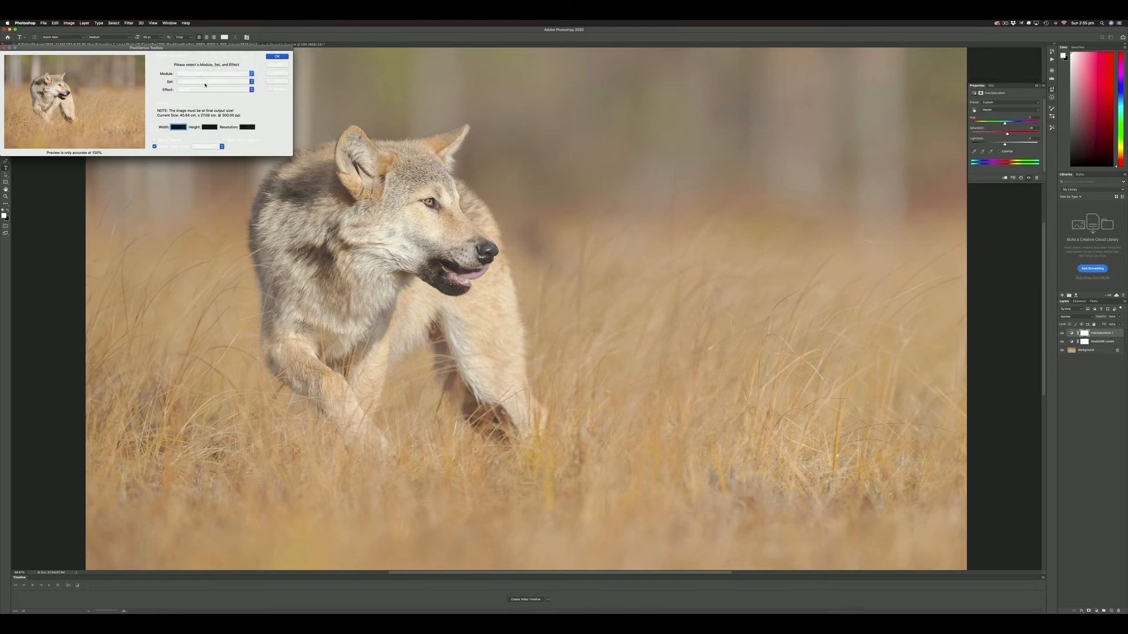
{"action": "left_click", "coordinate": [208, 73]}
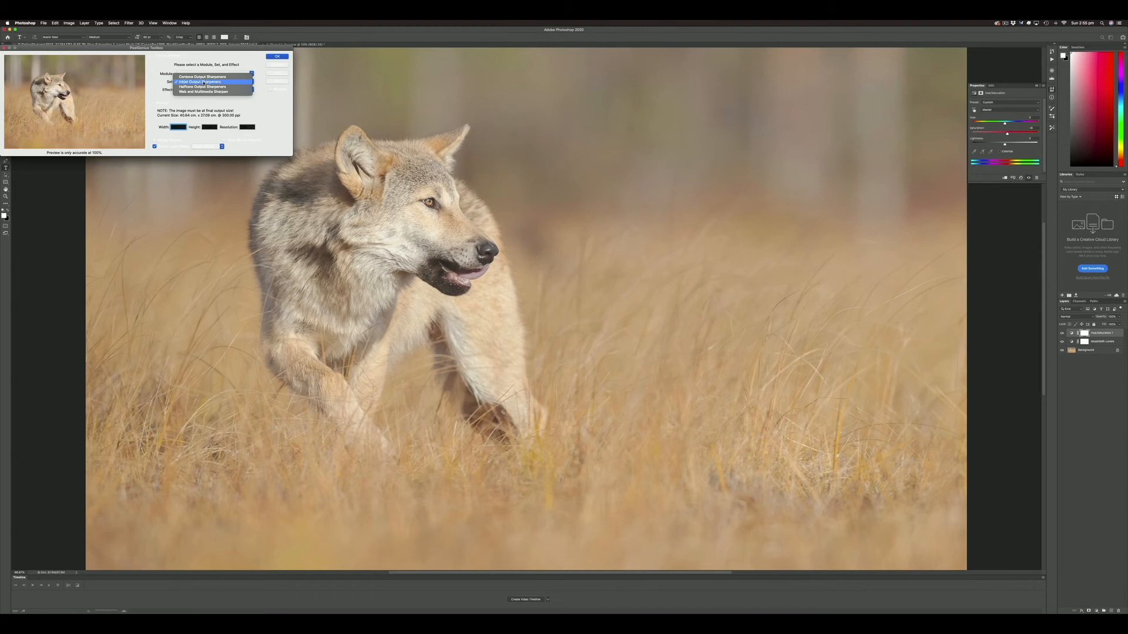
{"action": "left_click", "coordinate": [213, 73]}
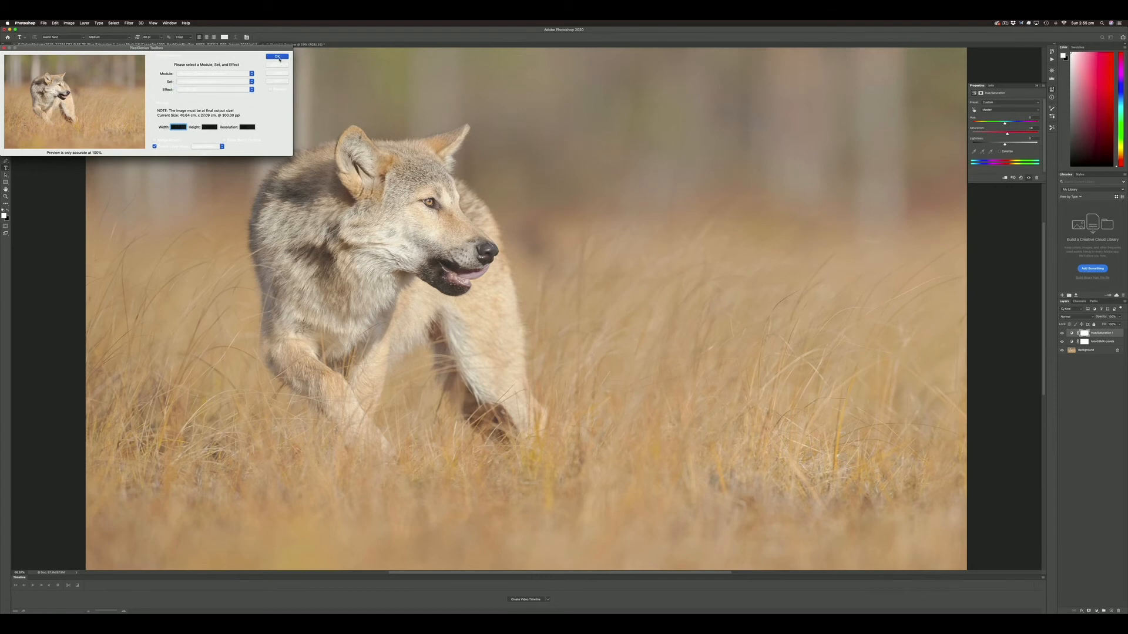
{"action": "left_click", "coordinate": [277, 56]}
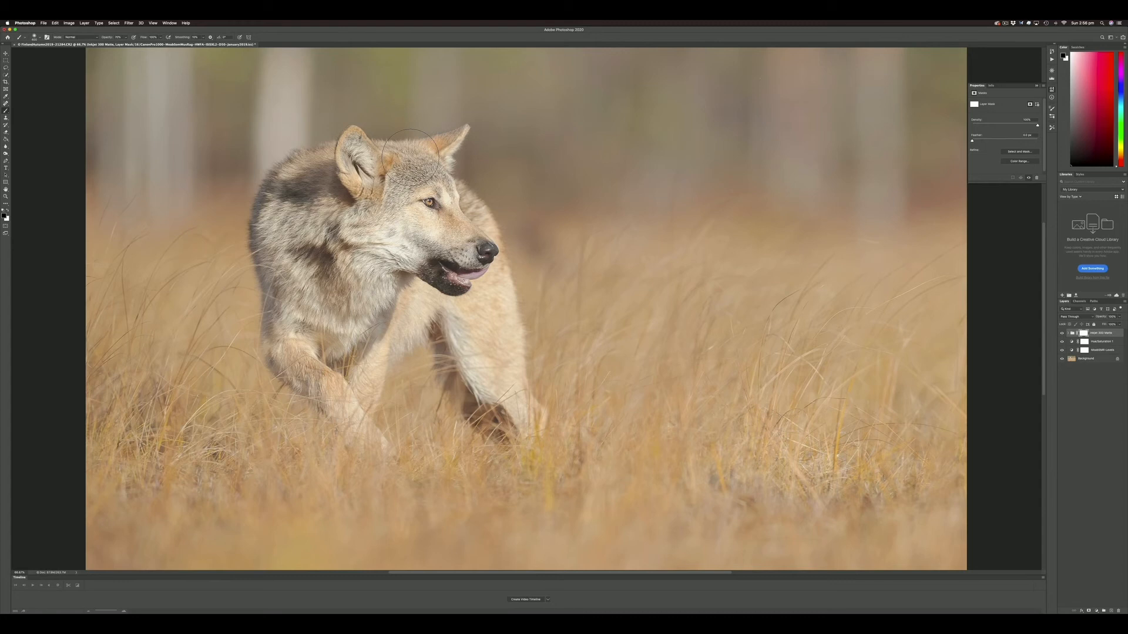
{"action": "mouse_move", "coordinate": [536, 473]}
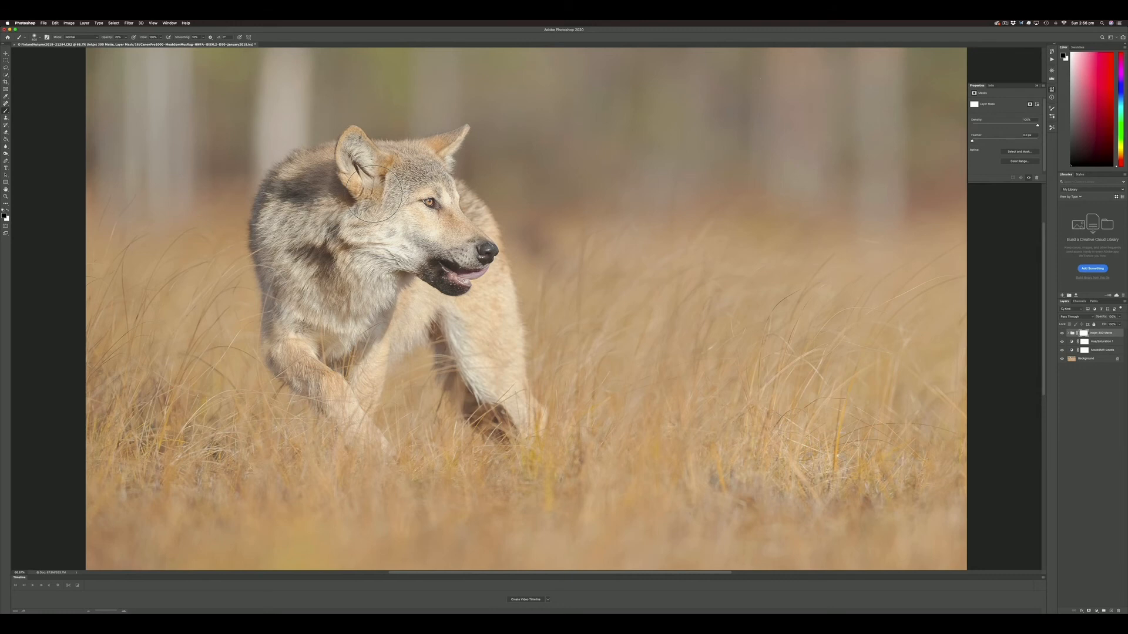
{"action": "mouse_move", "coordinate": [488, 496]}
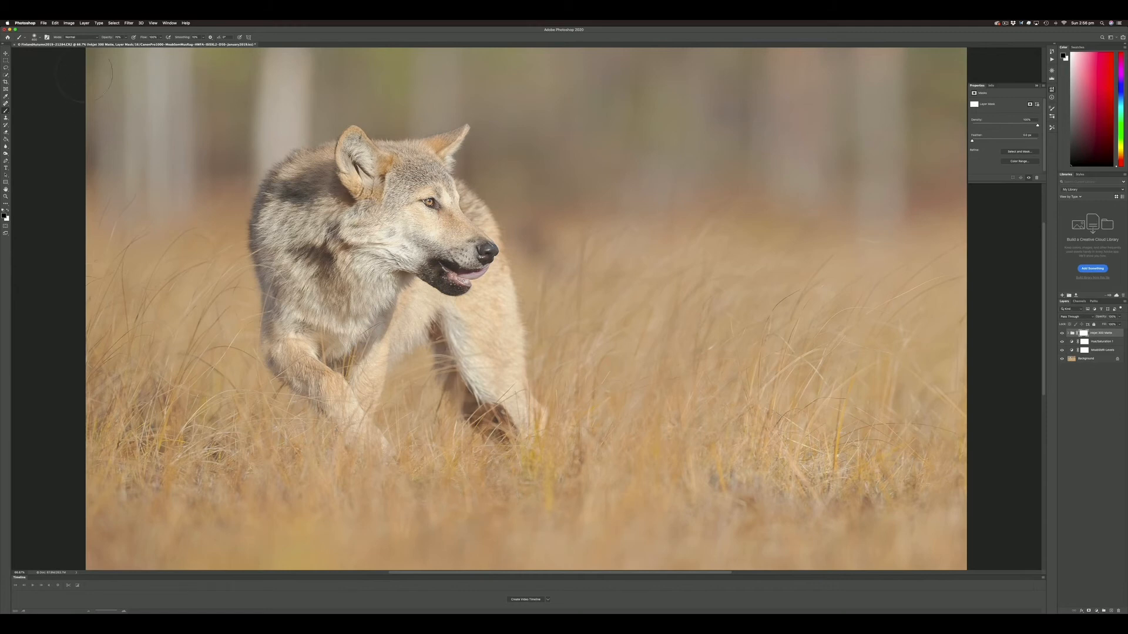
Step: Review the new sharpening layer, then bring up the File menu
{"action": "left_click", "coordinate": [43, 22]}
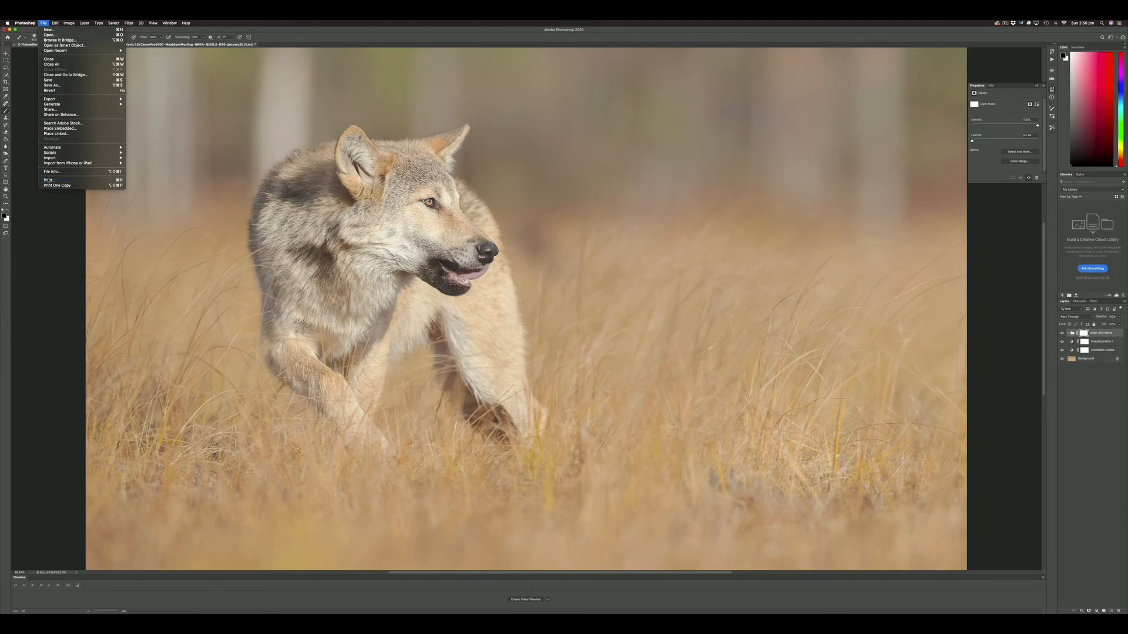
Step: Bring up Photoshop Print Settings for the sharpened wolf image
{"action": "left_click", "coordinate": [50, 180]}
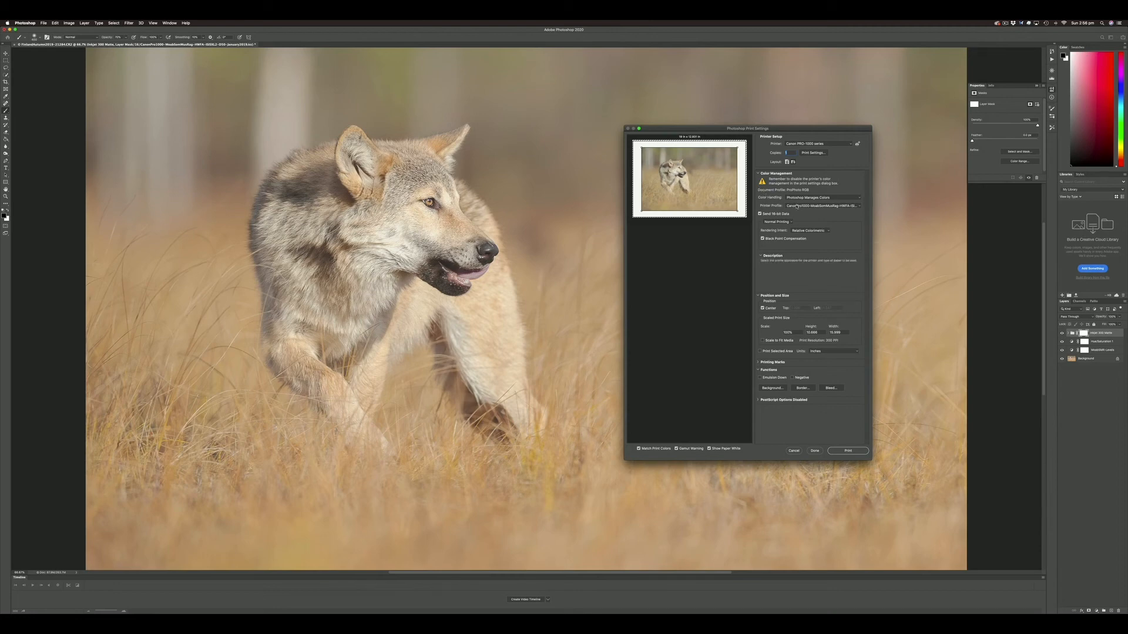
Step: Select the custom Canon paper profile as the Printer Profile in Color Management
{"action": "left_click", "coordinate": [822, 206]}
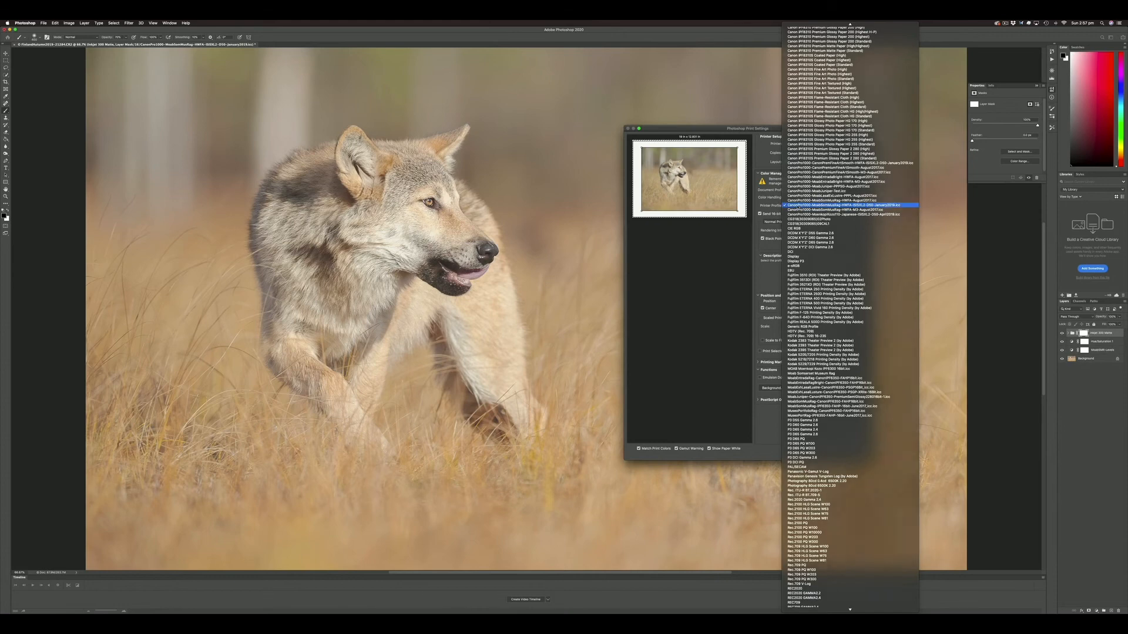
{"action": "left_click", "coordinate": [847, 205]}
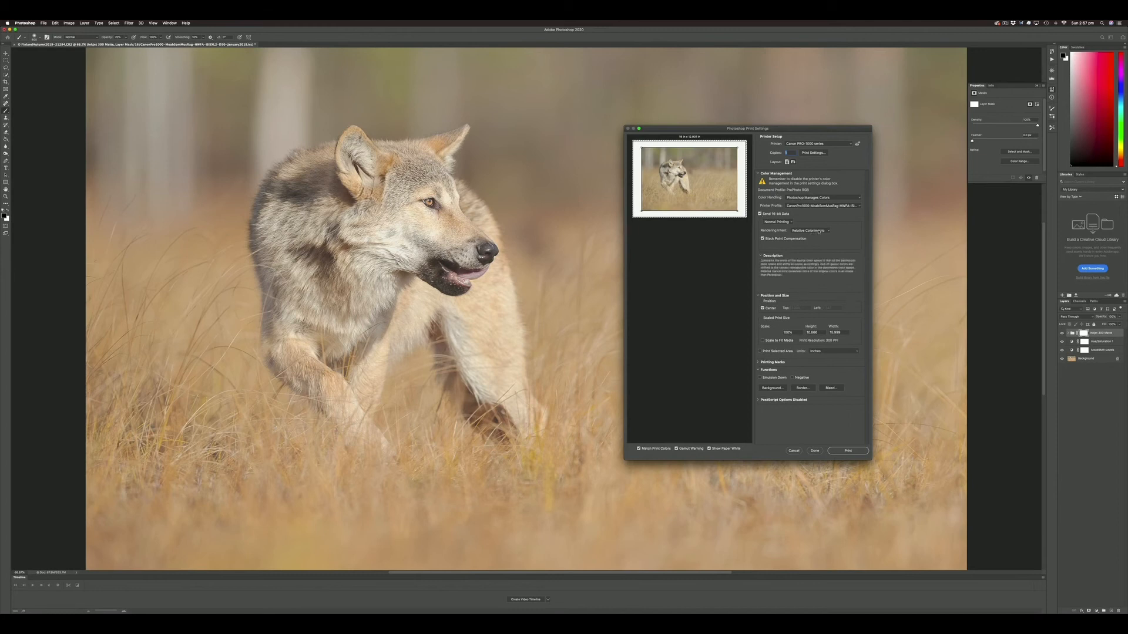
{"action": "left_click", "coordinate": [772, 255]}
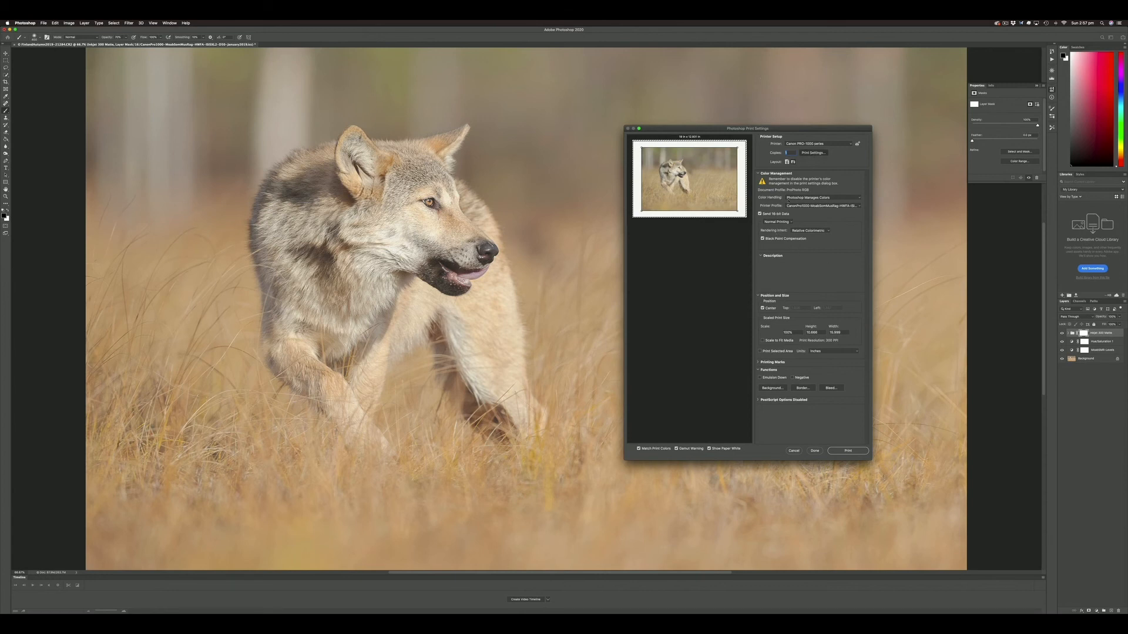
Step: Enter the printer's own settings and switch its pane to Quality & Media
{"action": "left_click", "coordinate": [811, 153]}
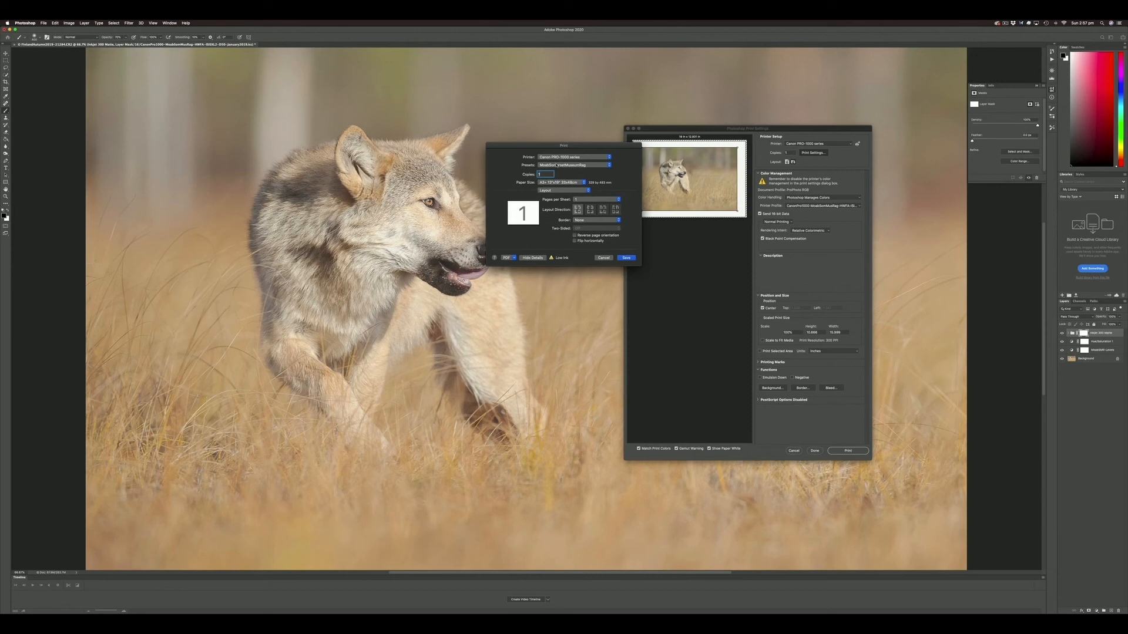
{"action": "left_click", "coordinate": [595, 200]}
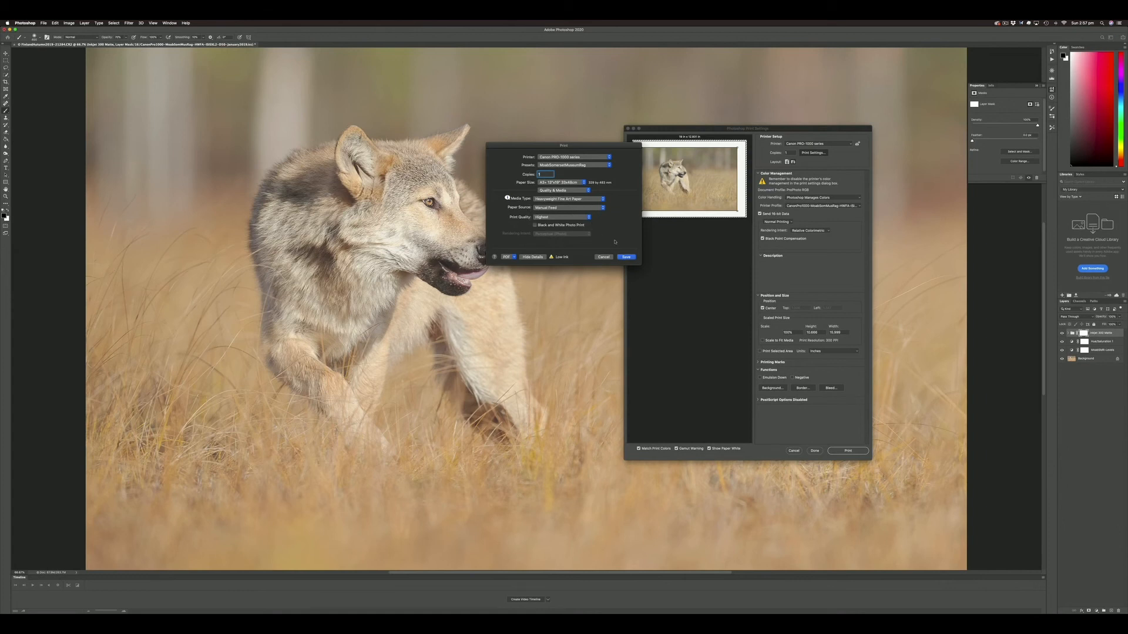
Step: Save the printer media settings and return to Photoshop Print Settings
{"action": "left_click", "coordinate": [604, 257]}
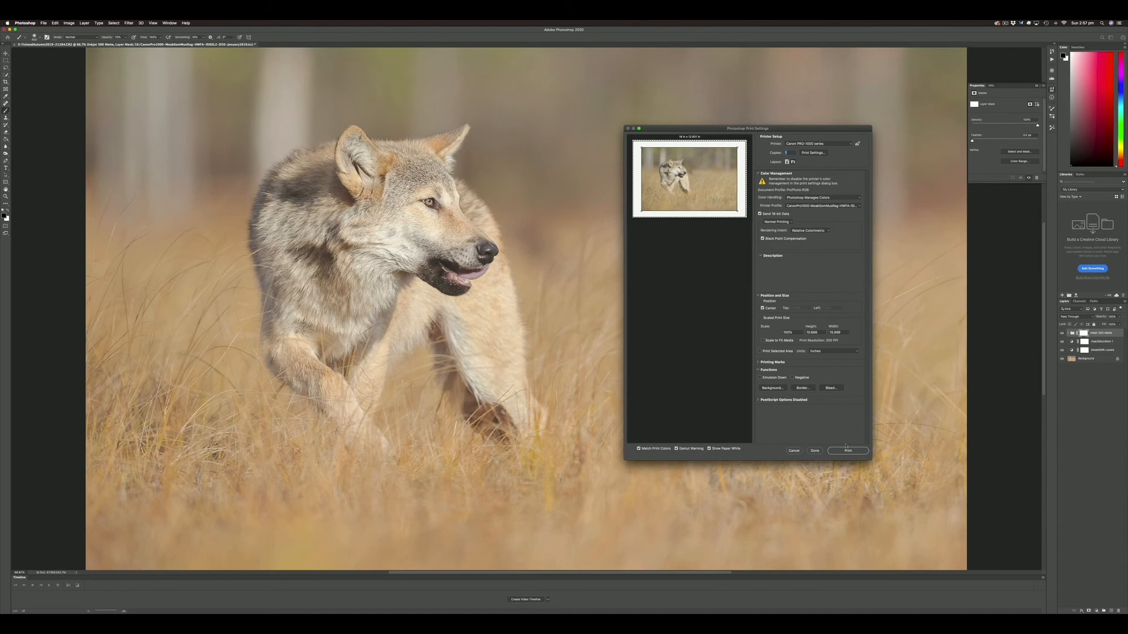
{"action": "mouse_move", "coordinate": [692, 323]}
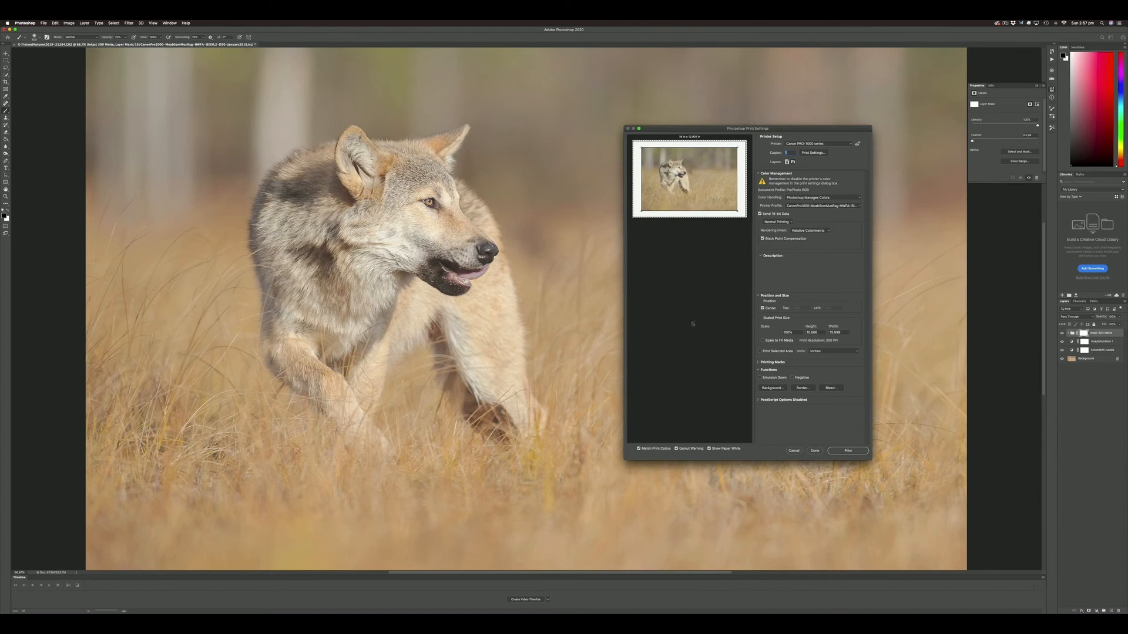